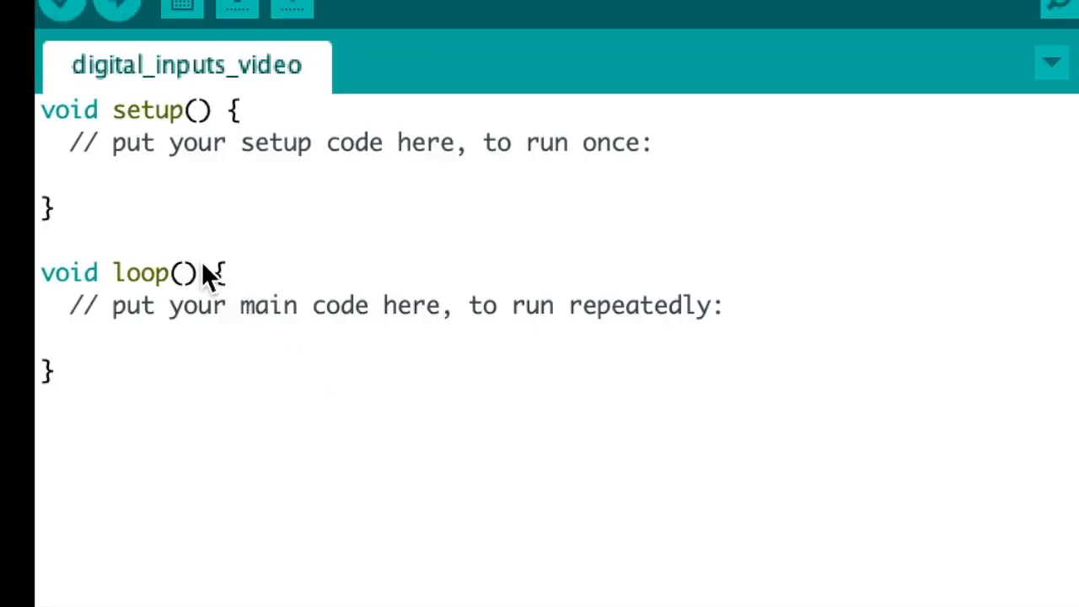
{"action": "mouse_move", "coordinate": [135, 149]}
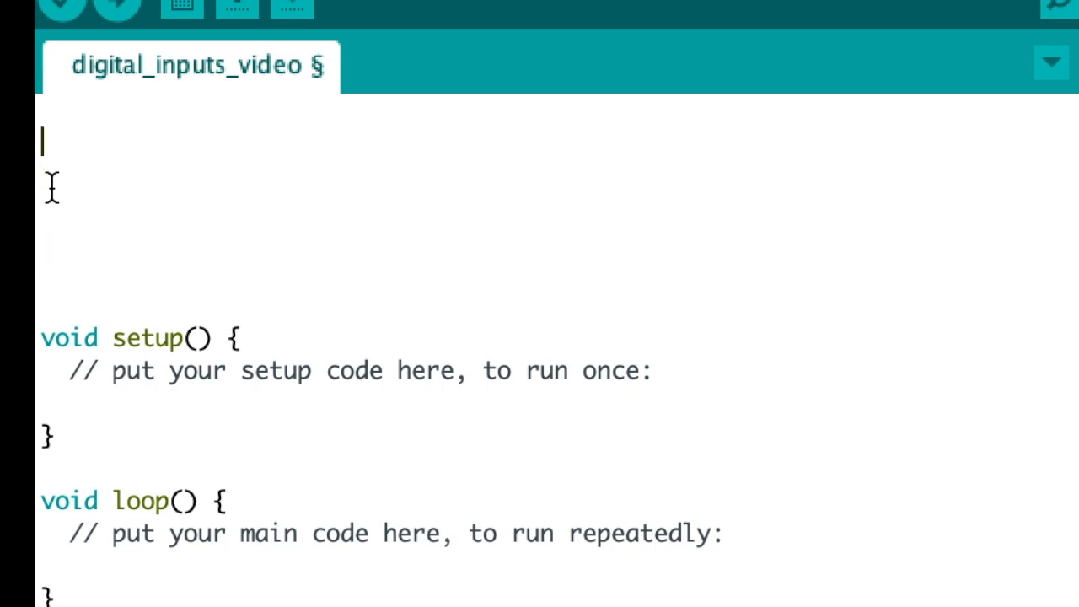
Start a // definitions comment and declare int ledPin = 5
{"action": "type", "text": "// de"}
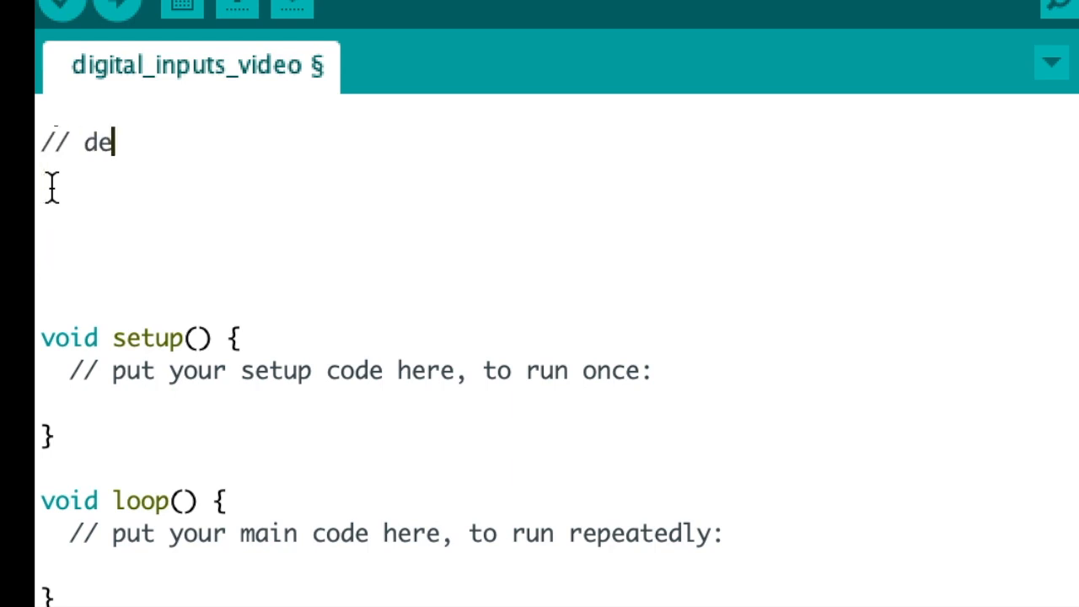
{"action": "type", "text": "finitions"}
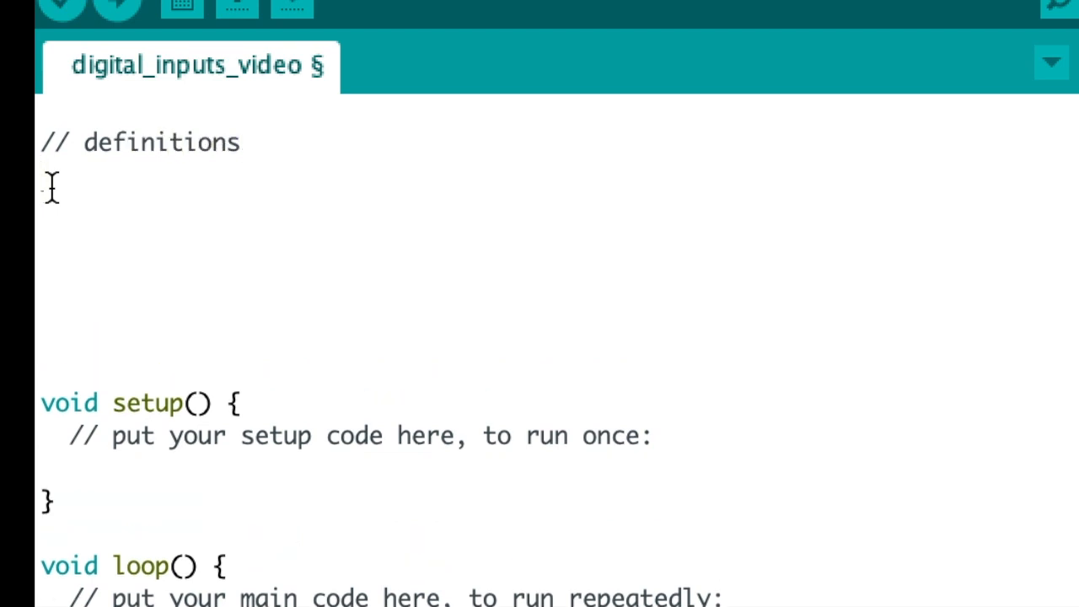
{"action": "type", "text": "4"}
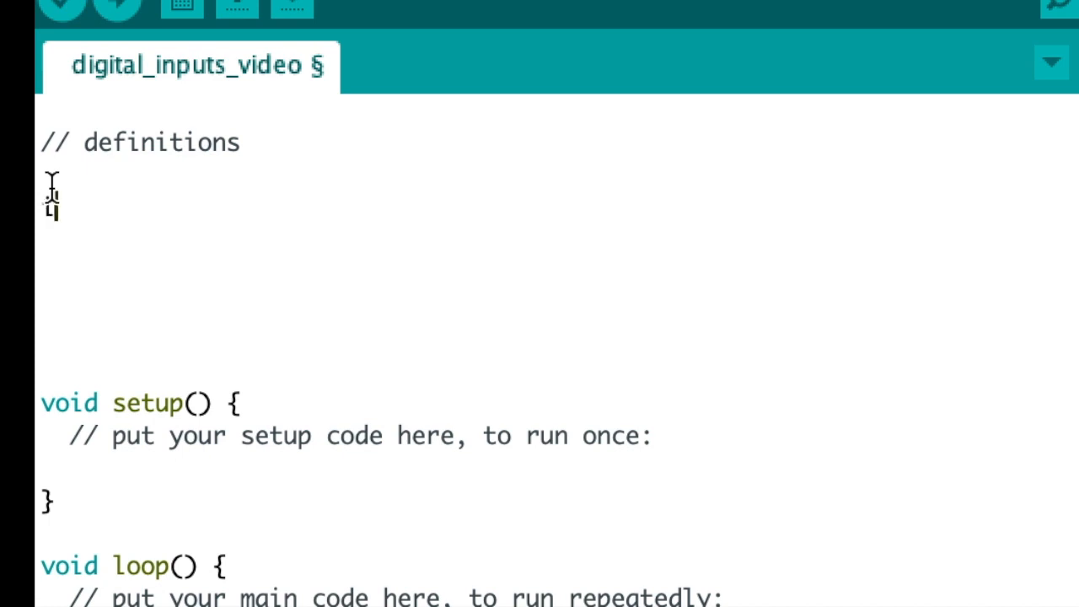
{"action": "type", "text": "int"}
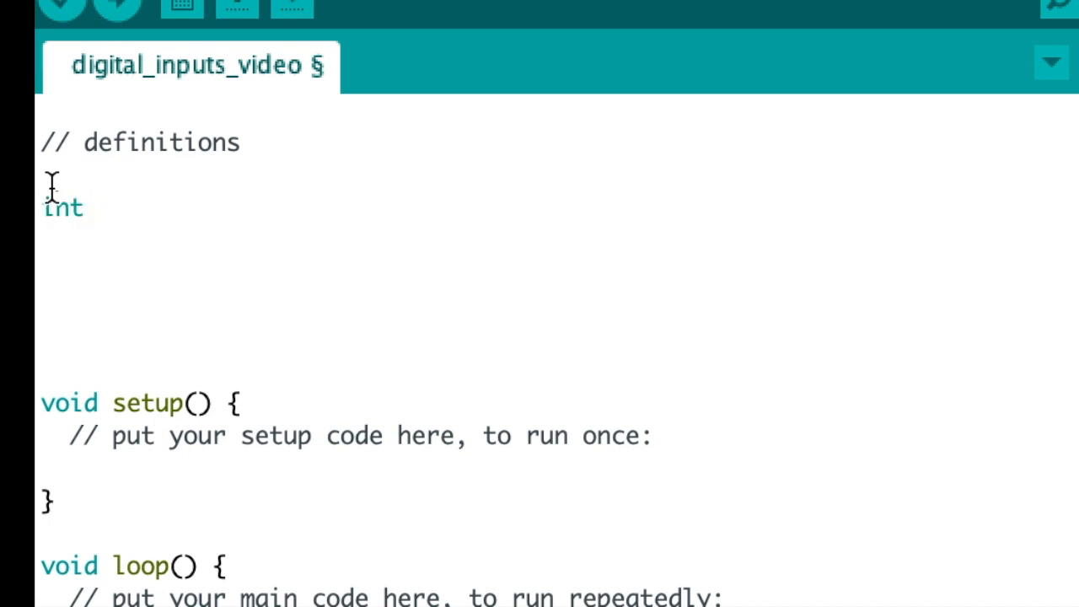
{"action": "type", "text": "ledPin"}
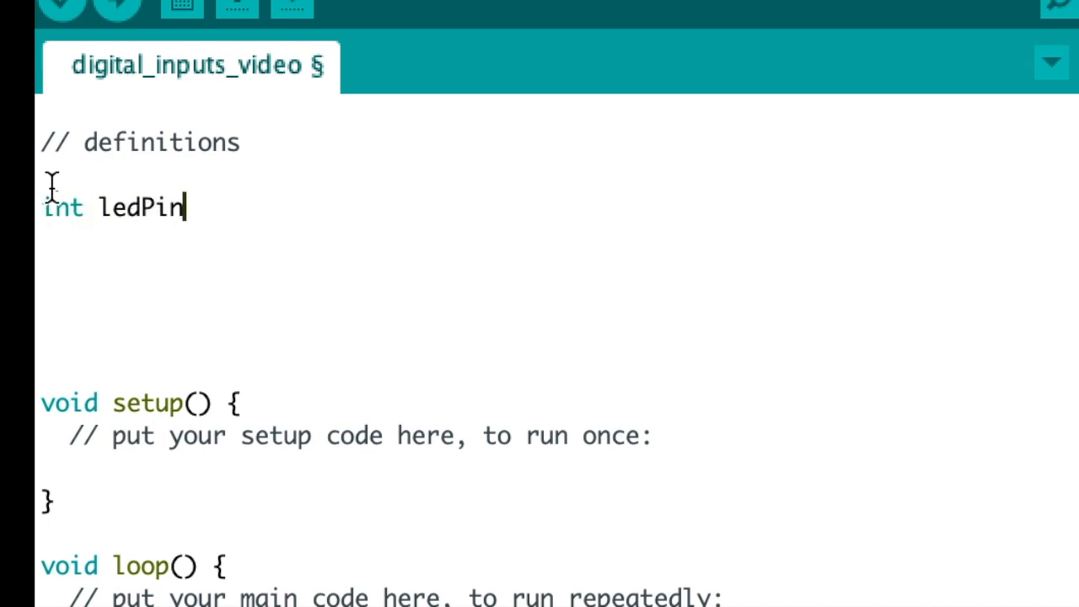
{"action": "type", "text": "\" \""}
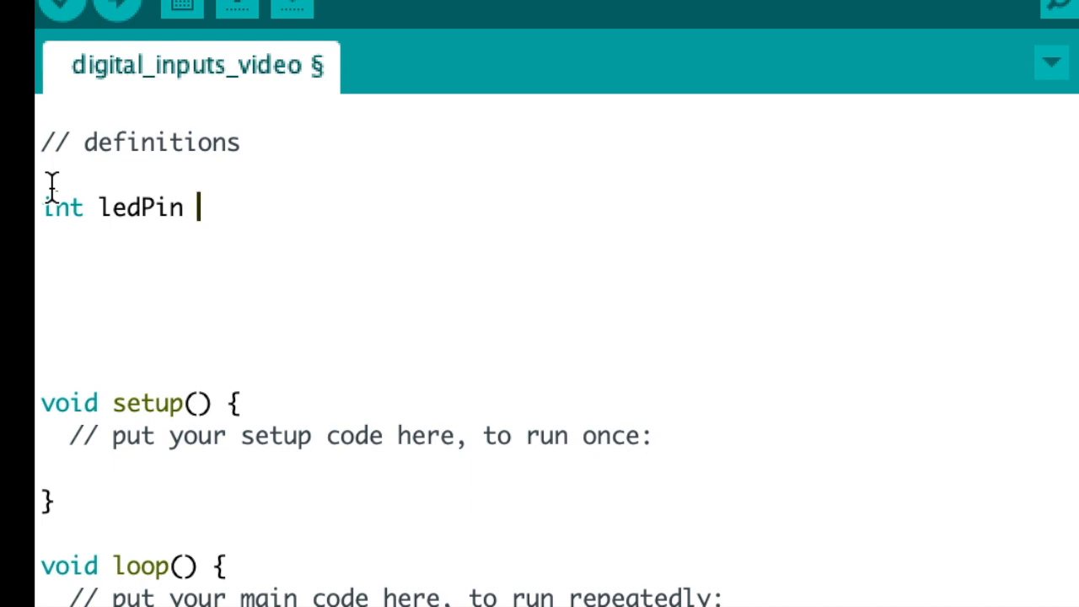
{"action": "type", "text": "= 5;"}
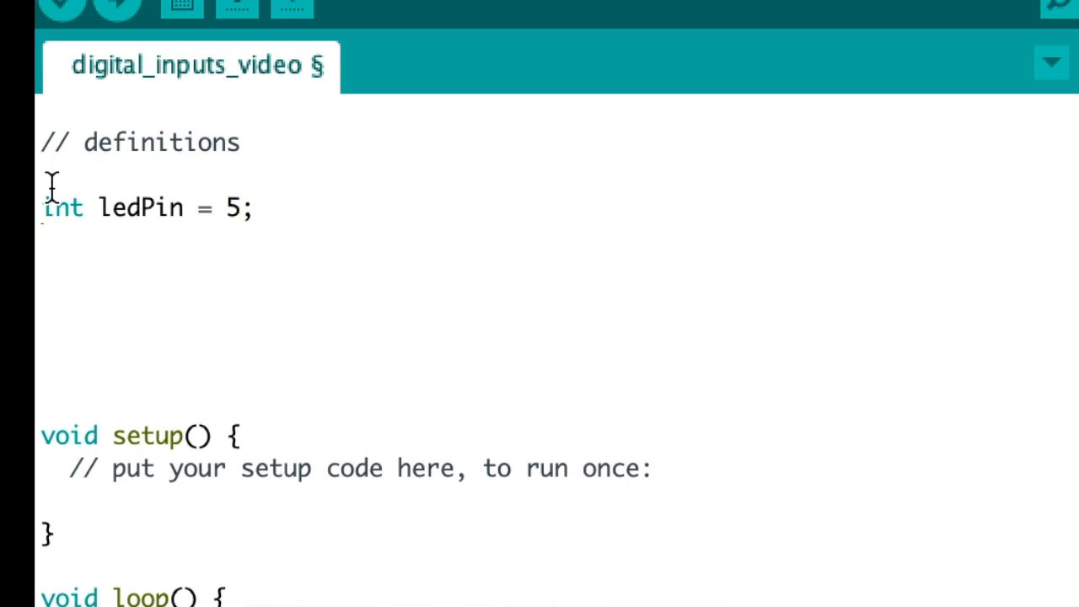
Declare int buttonApin = 9 and int buttonBpin = 8
{"action": "type", "text": "int"}
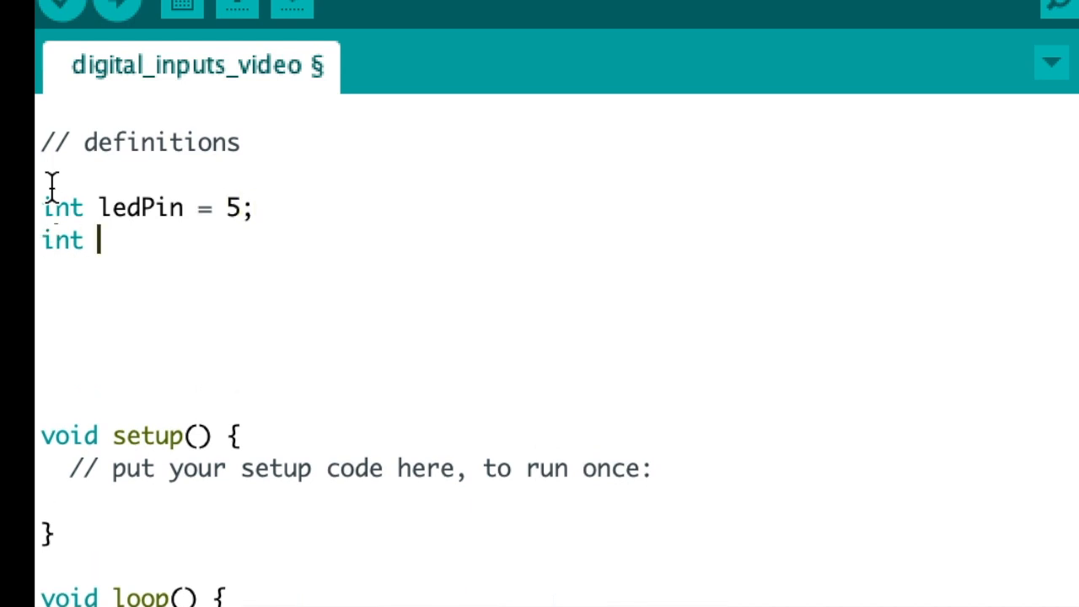
{"action": "type", "text": "button"}
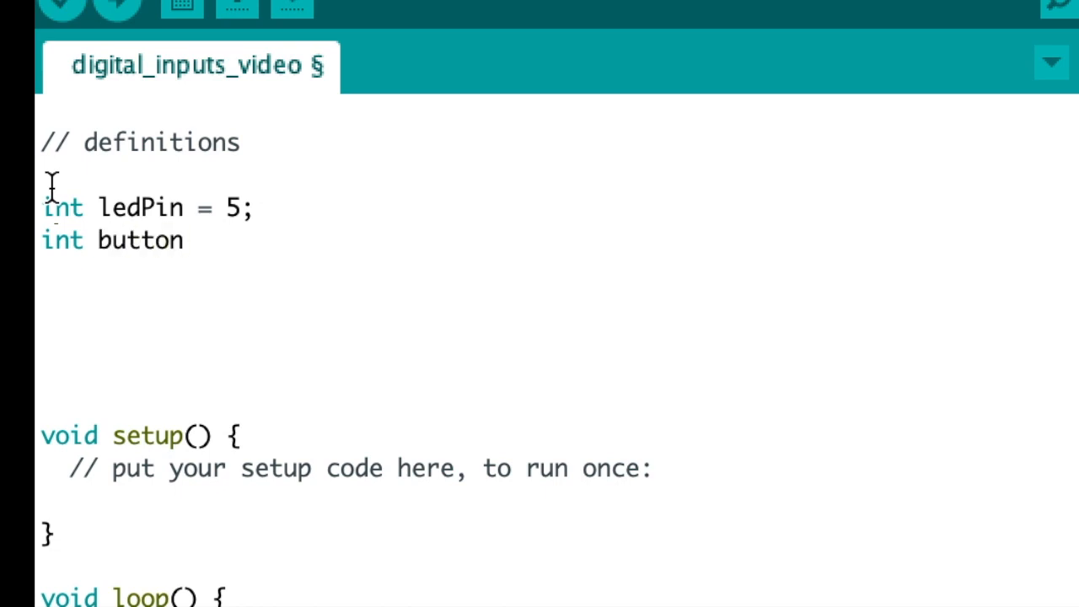
{"action": "type", "text": "Ap"}
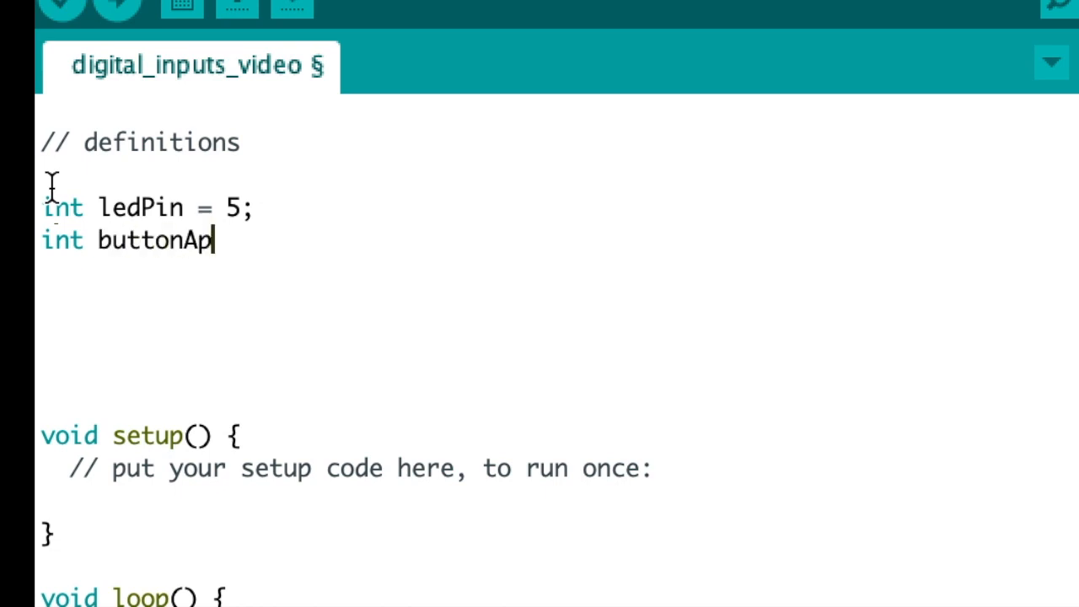
{"action": "type", "text": "in"}
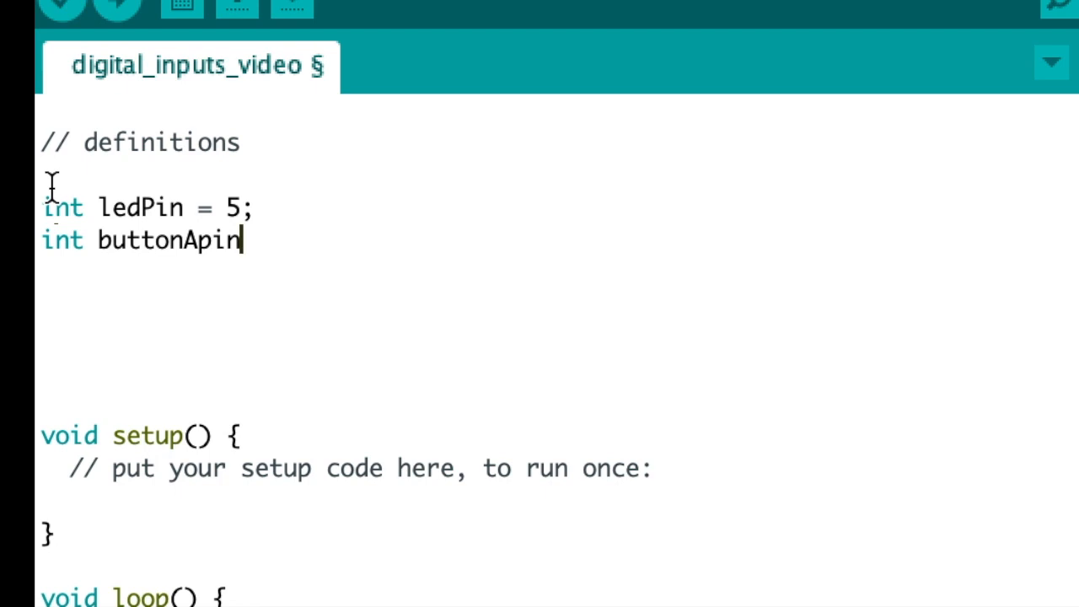
{"action": "type", "text": "= 9"}
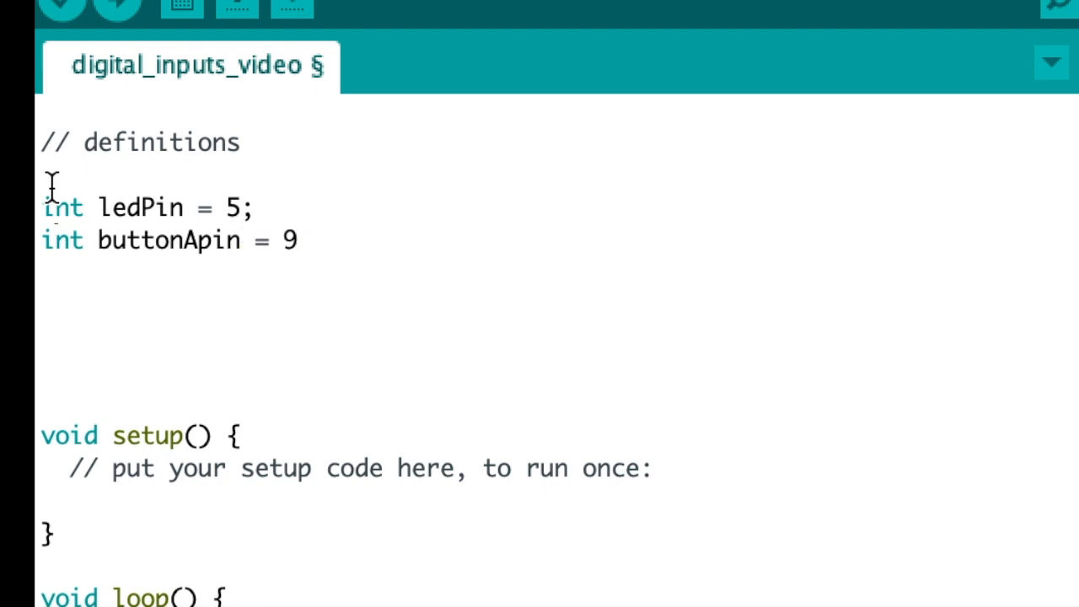
{"action": "type", "text": ";"}
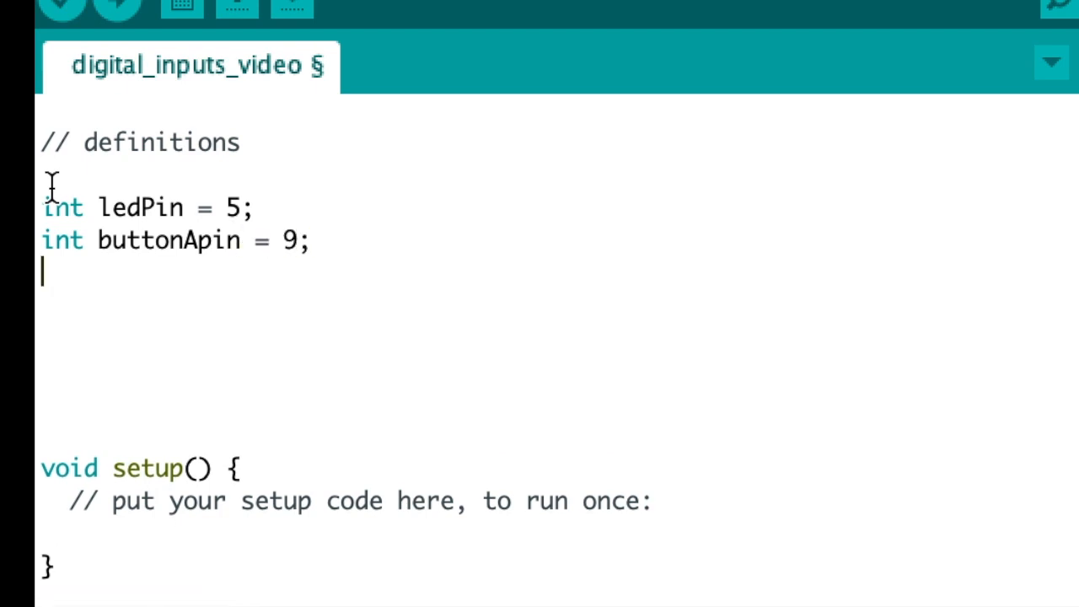
{"action": "type", "text": "int"}
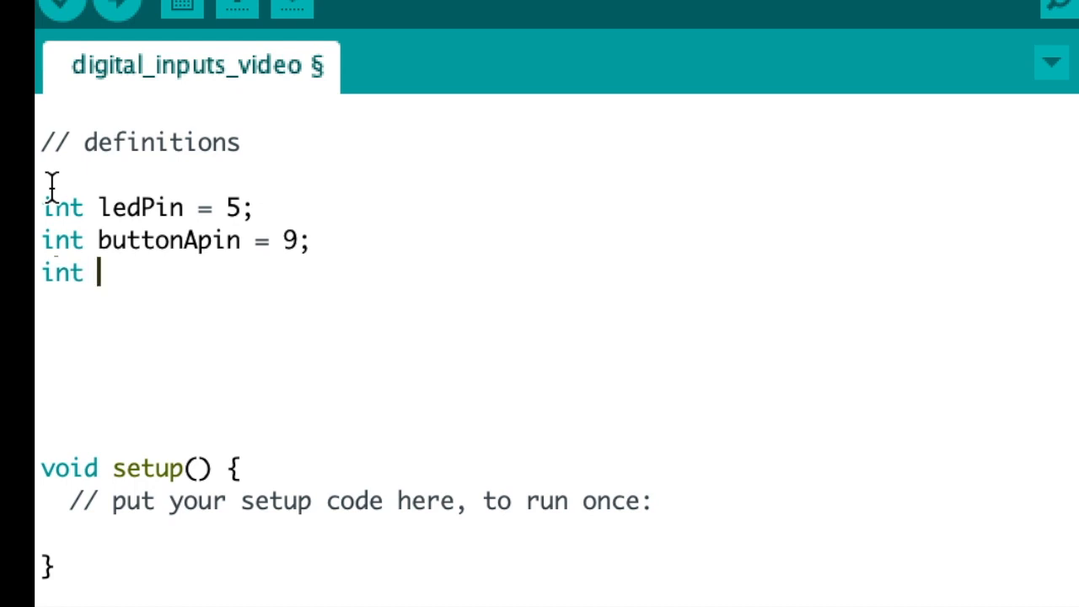
{"action": "type", "text": "button"}
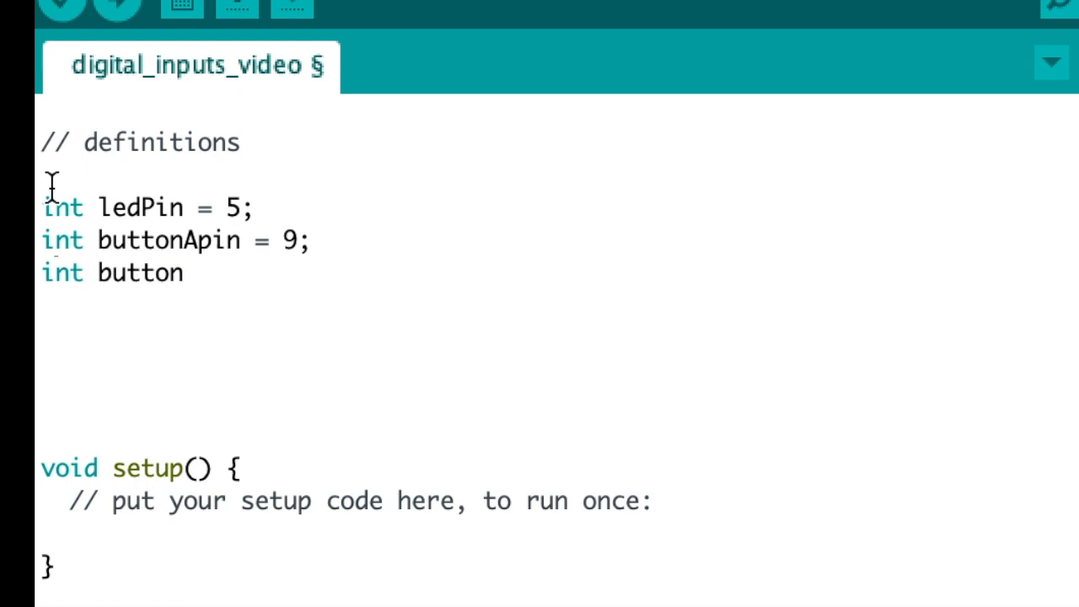
{"action": "type", "text": "Bpin"}
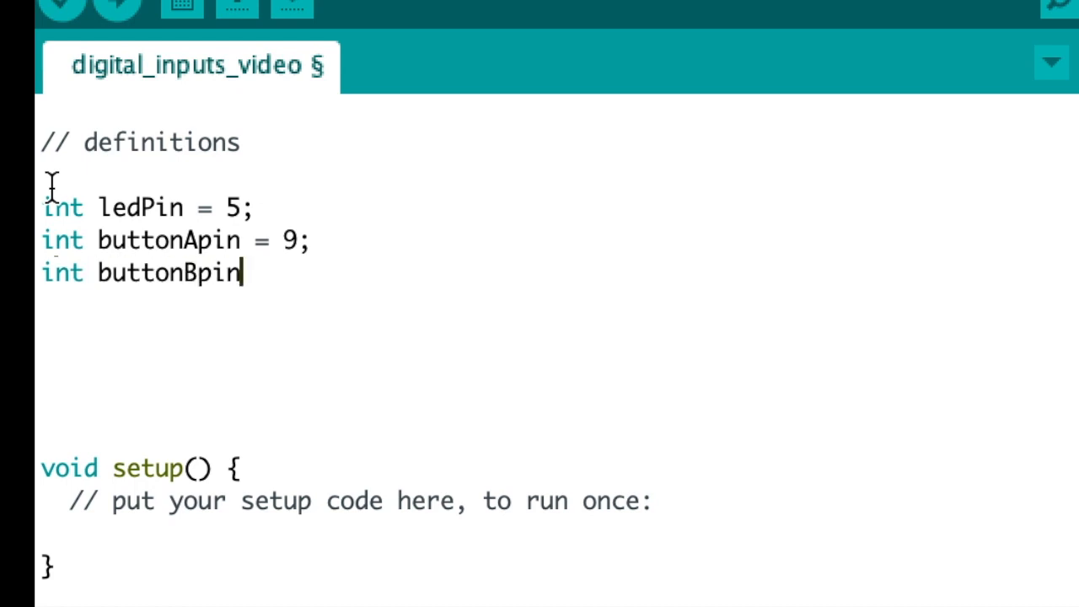
{"action": "type", "text": "= 8"}
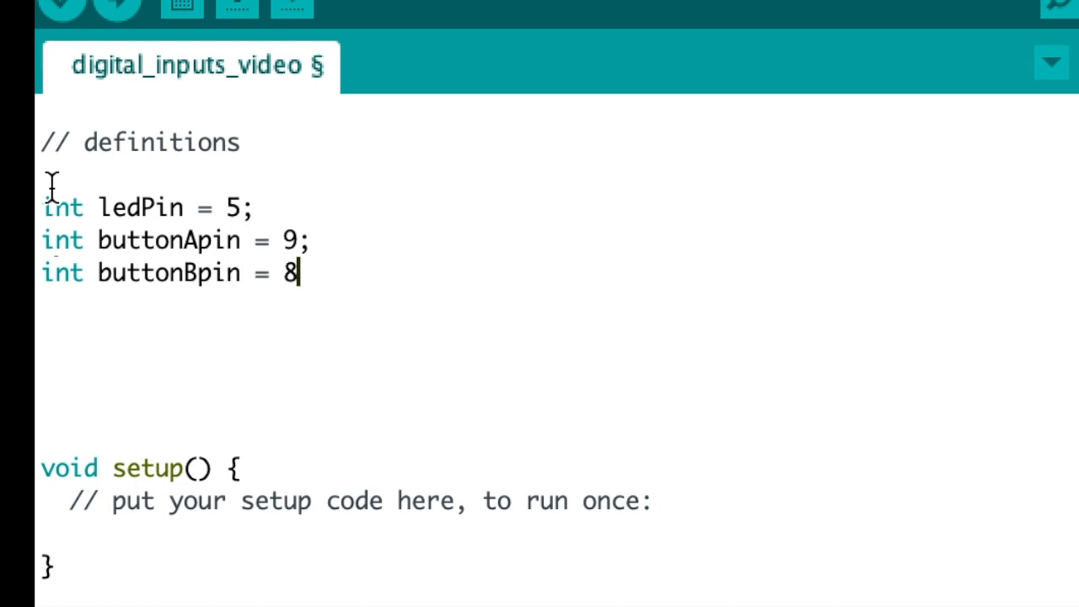
{"action": "type", "text": ";"}
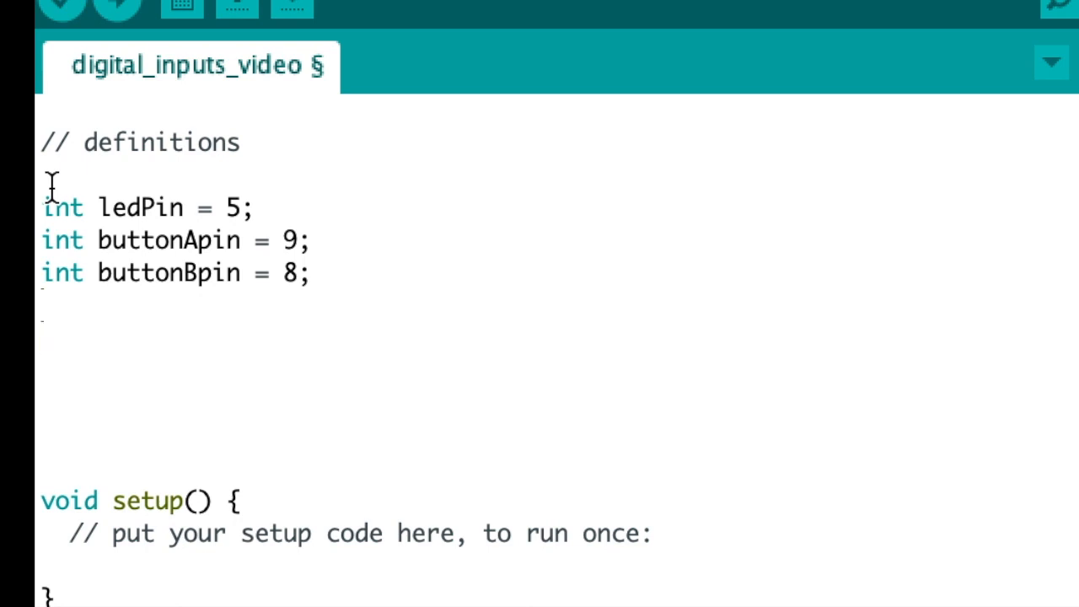
Declare byte leds = 0 to complete the definitions section
{"action": "type", "text": "byte"}
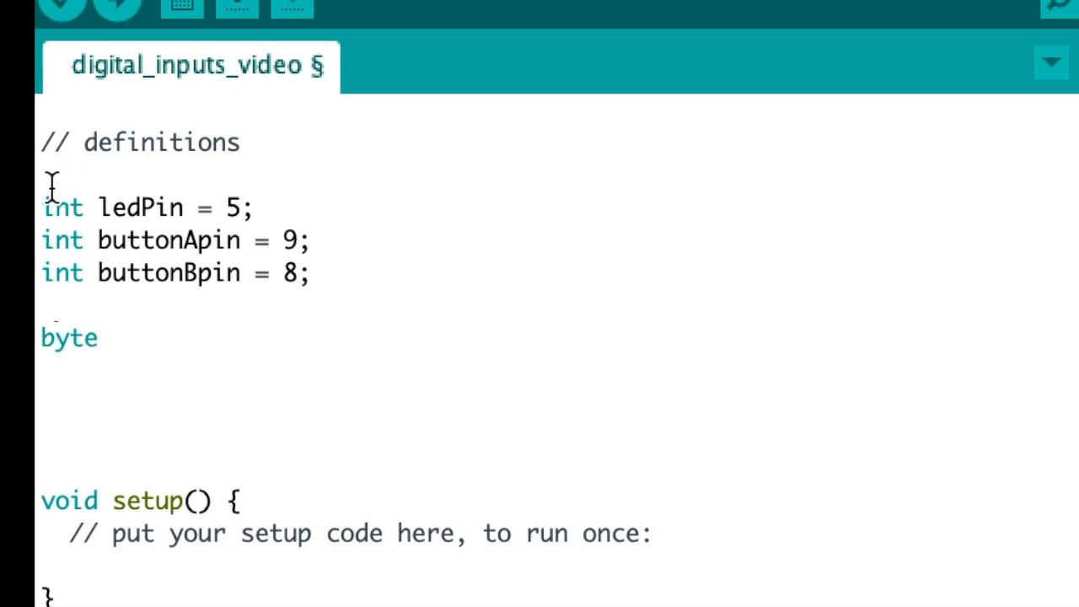
{"action": "type", "text": "leds"}
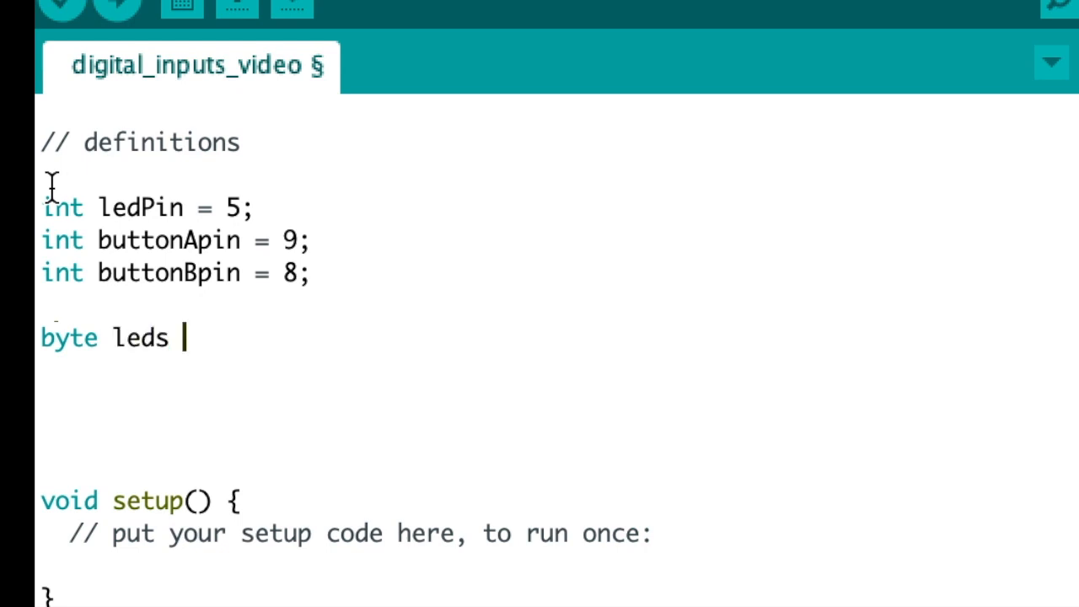
{"action": "type", "text": "= 0;"}
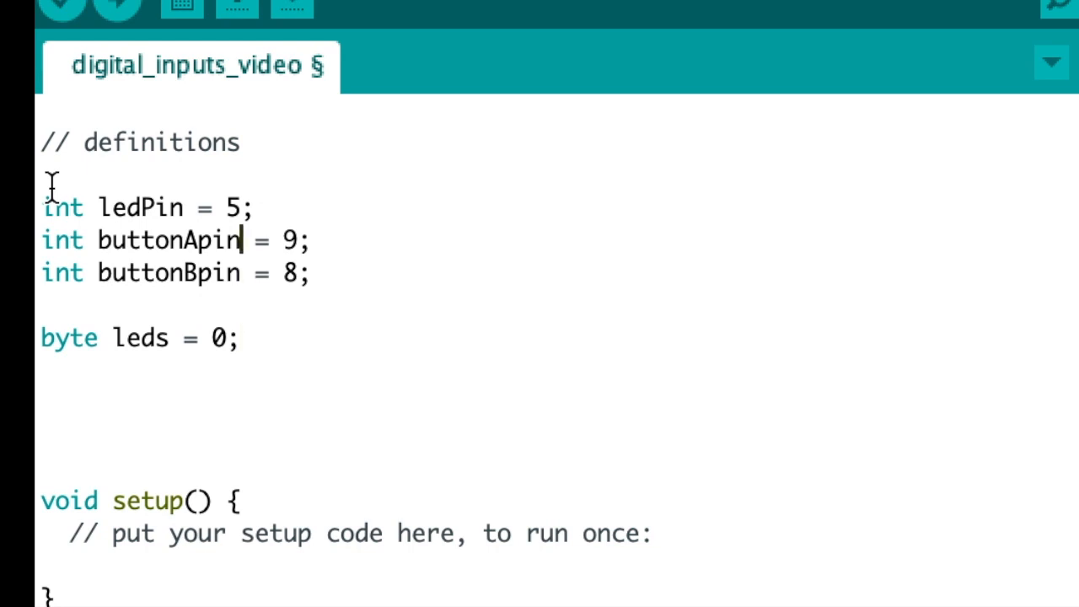
Inside setup(), write pinMode(ledPin, OUTPUT);
{"action": "scroll", "scroll_direction": "down", "scroll_amount": 3}
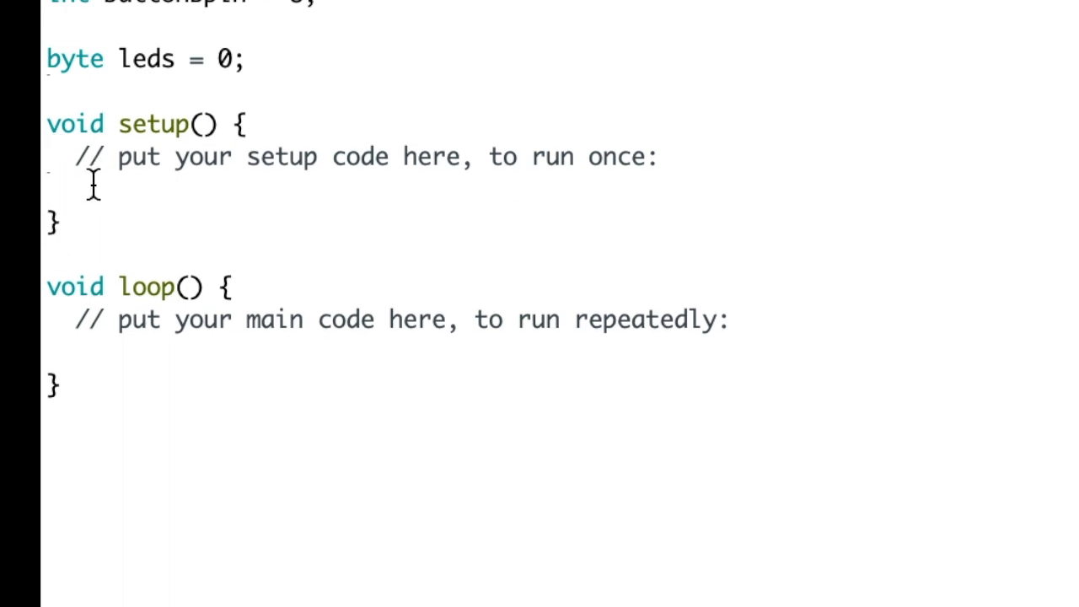
{"action": "left_click", "coordinate": [75, 188]}
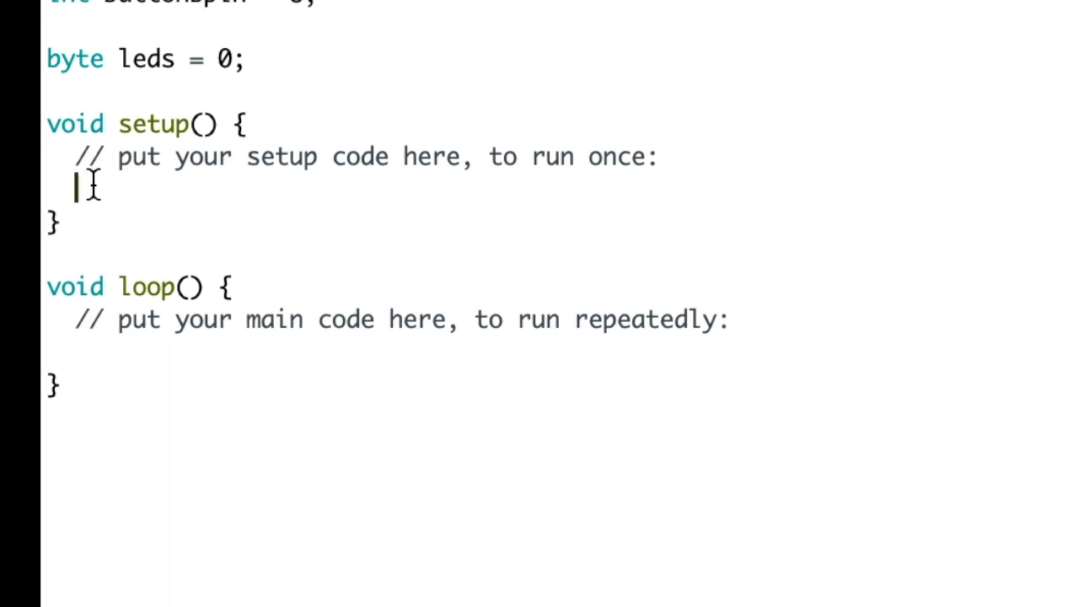
{"action": "type", "text": "pin"}
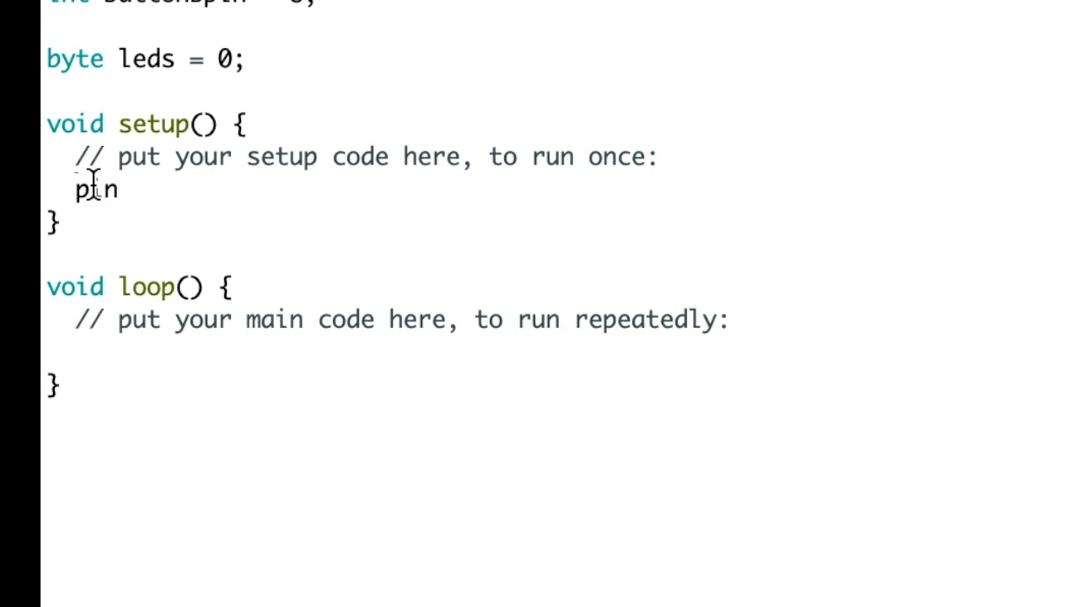
{"action": "type", "text": "Mode"}
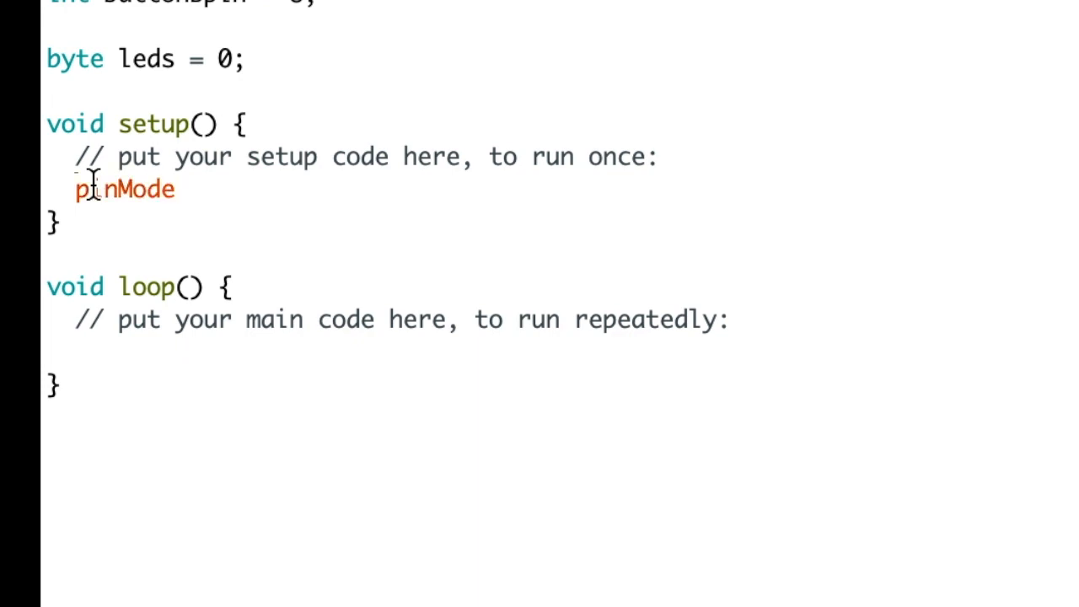
{"action": "type", "text": "(l"}
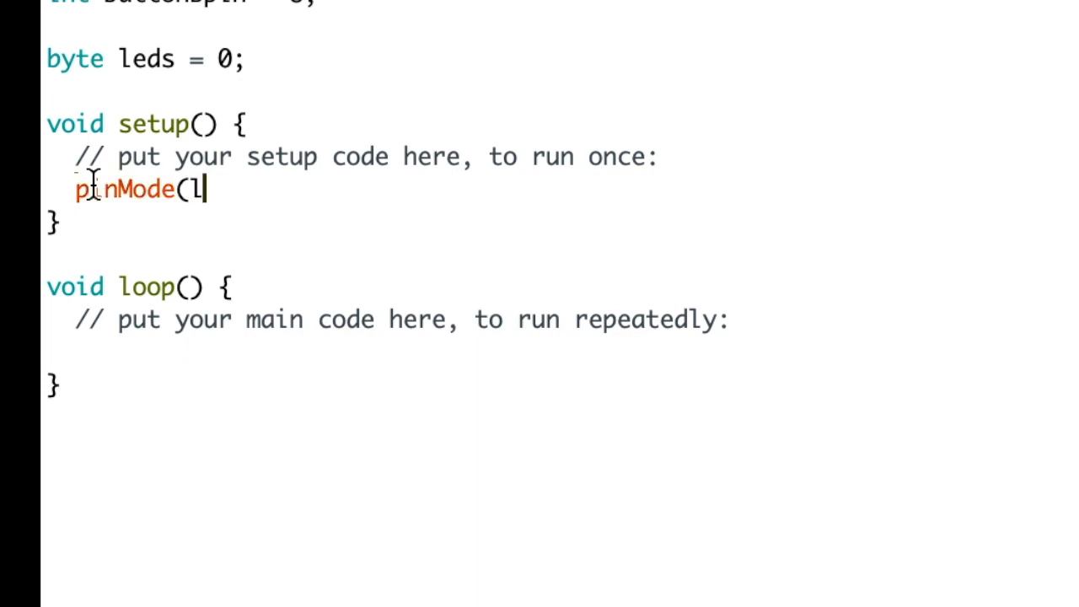
{"action": "type", "text": "edPin"}
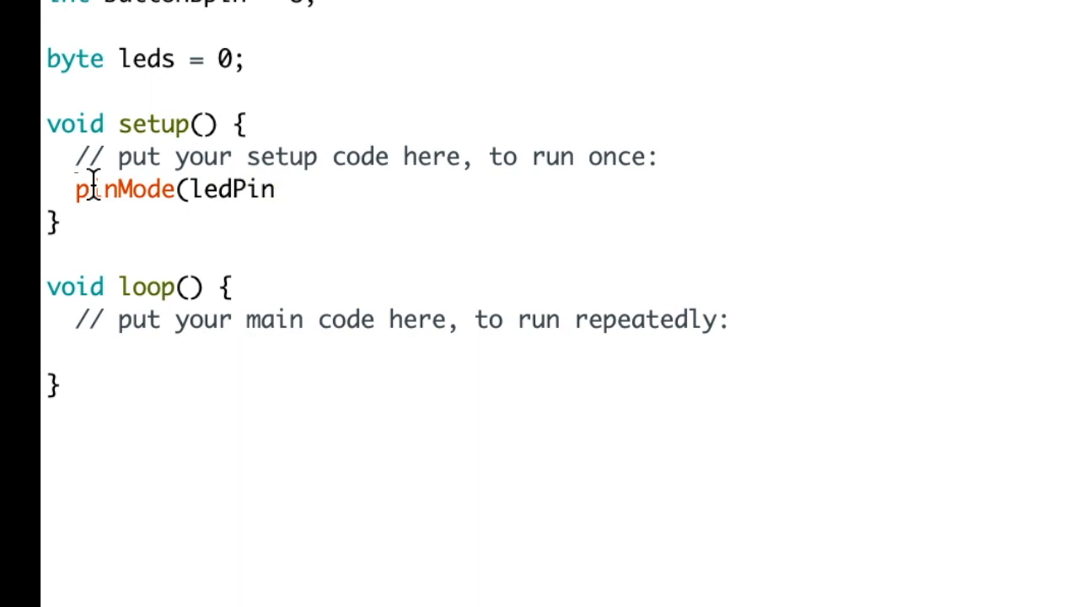
{"action": "type", "text": ", OUTPU"}
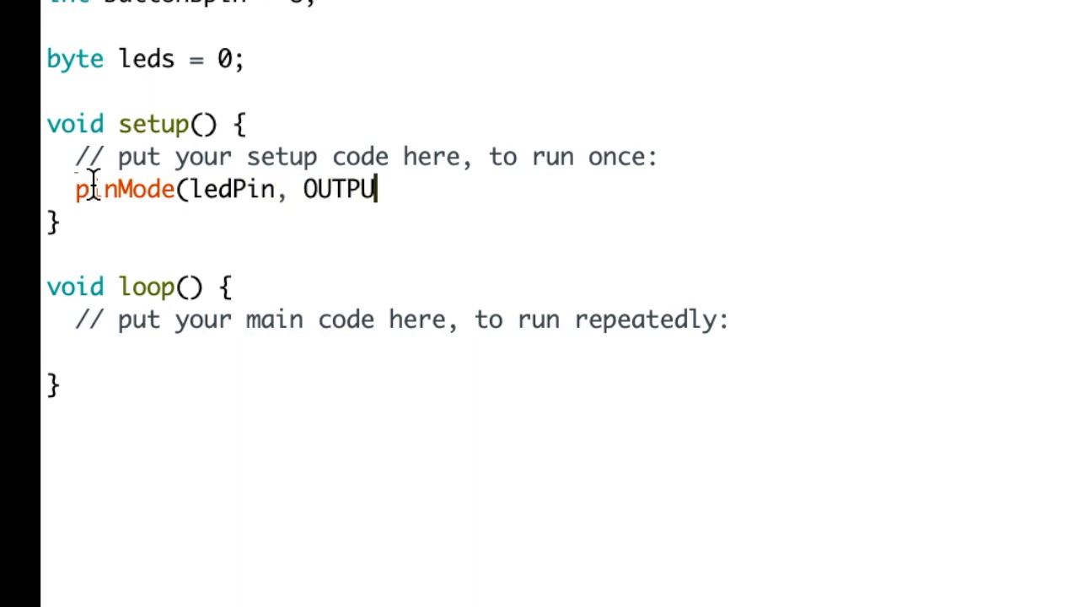
{"action": "type", "text": "T);"}
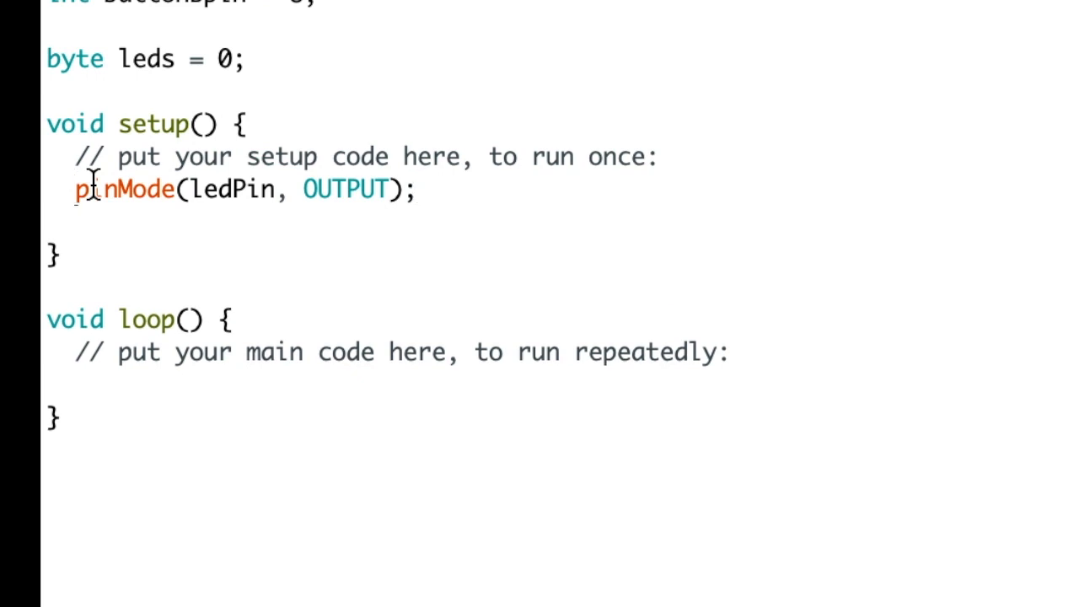
Add pinMode(buttonApin, INPUT_PULLUP); in setup()
{"action": "type", "text": "pinMo"}
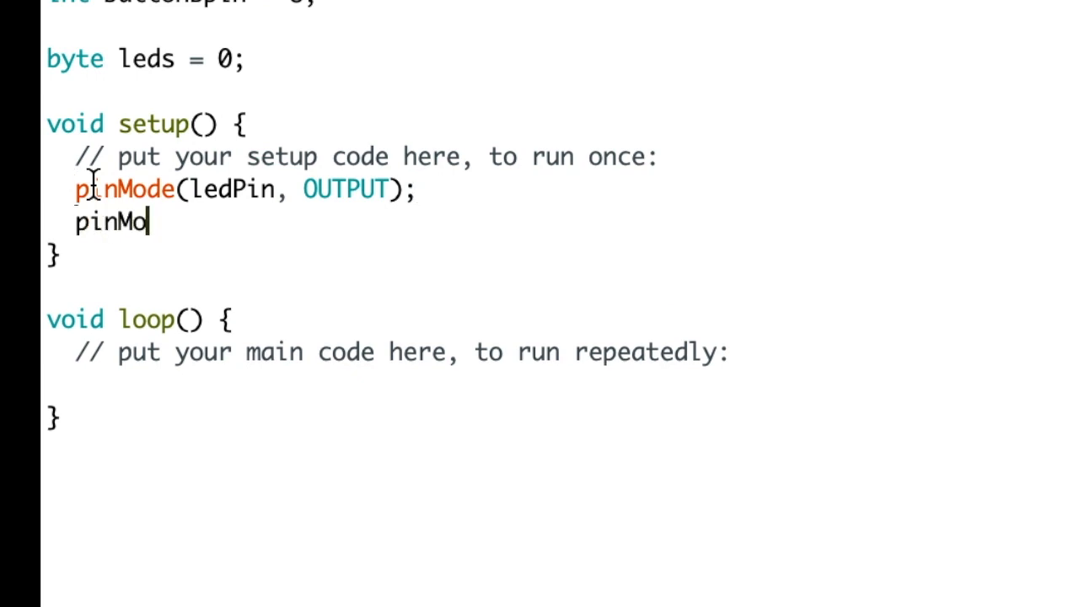
{"action": "type", "text": "de("}
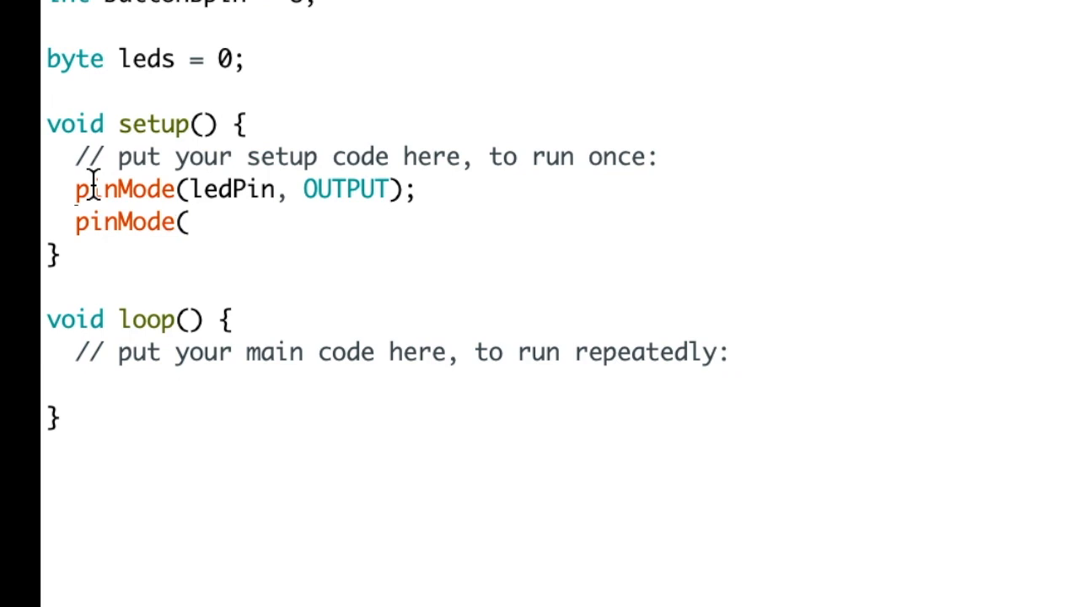
{"action": "type", "text": "buttoin"}
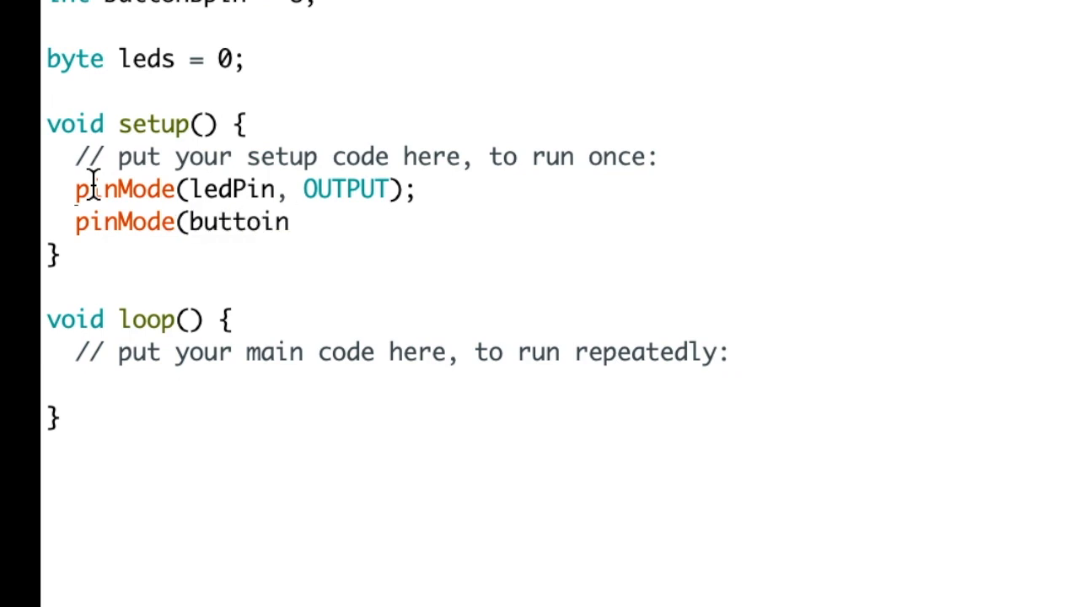
{"action": "type", "text": "Api"}
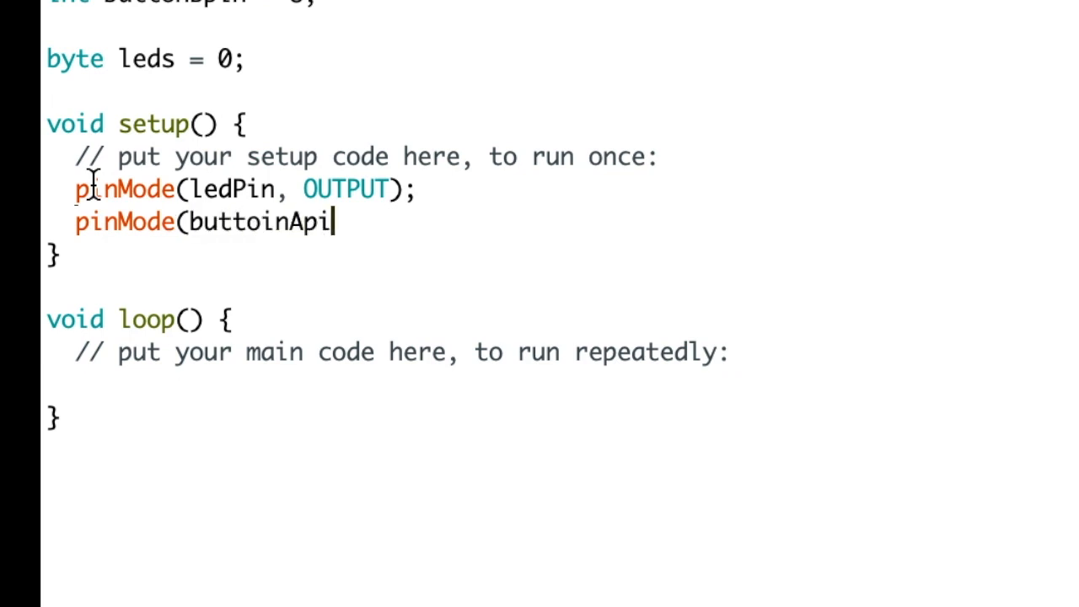
{"action": "type", "text": "n,"}
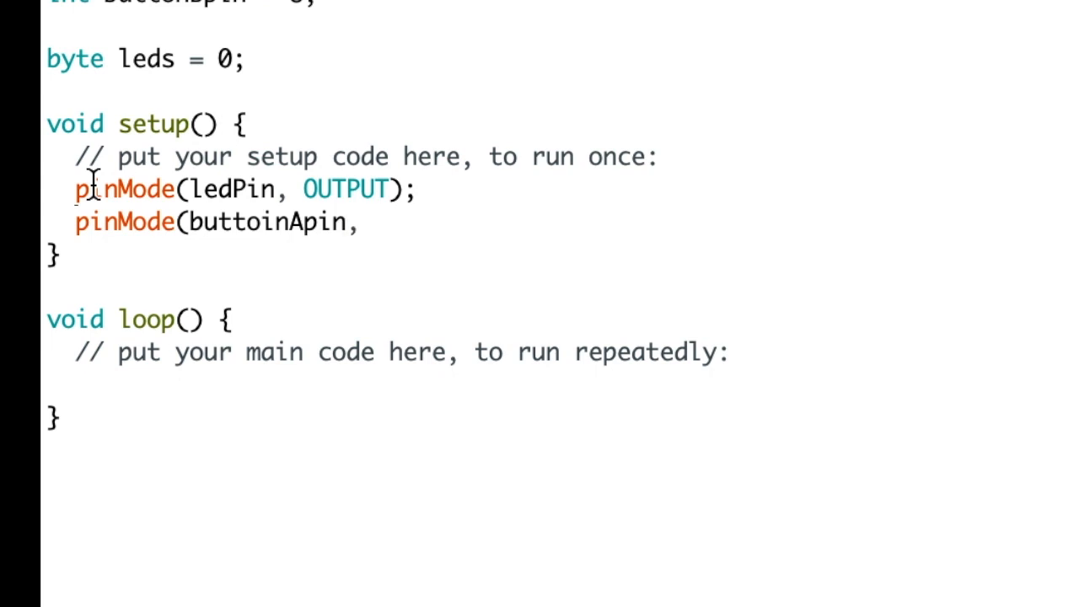
{"action": "type", "text": "INPUT"}
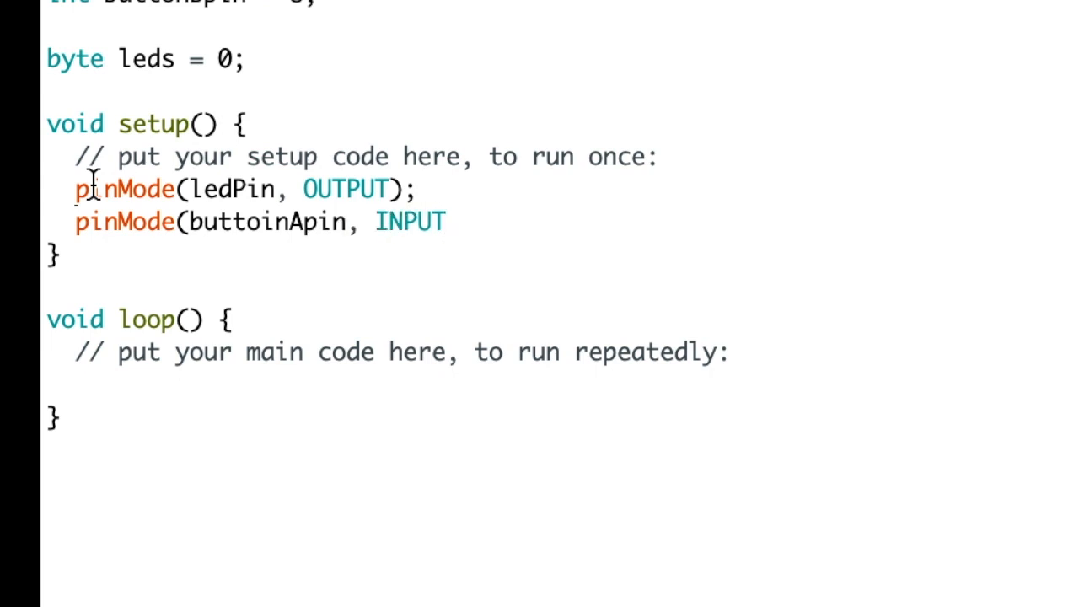
{"action": "type", "text": "_P"}
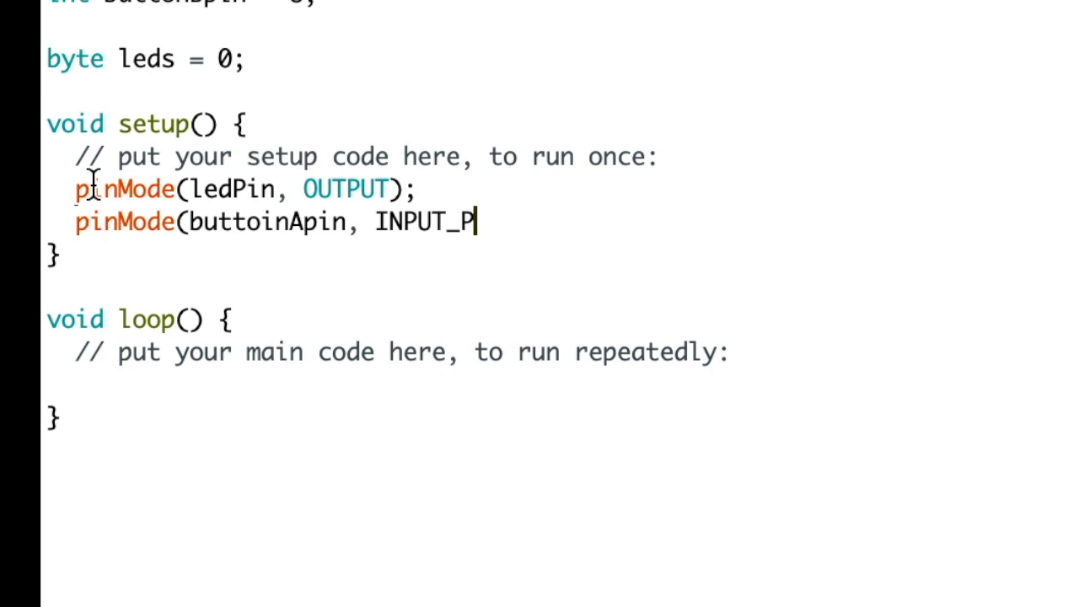
{"action": "type", "text": "ULLUP"}
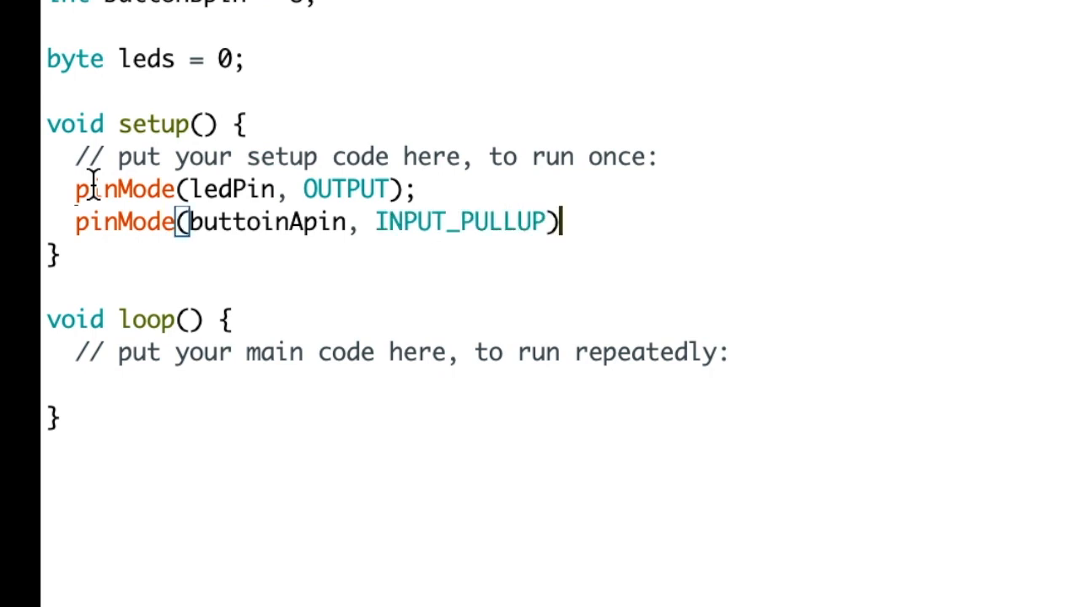
{"action": "type", "text": ";"}
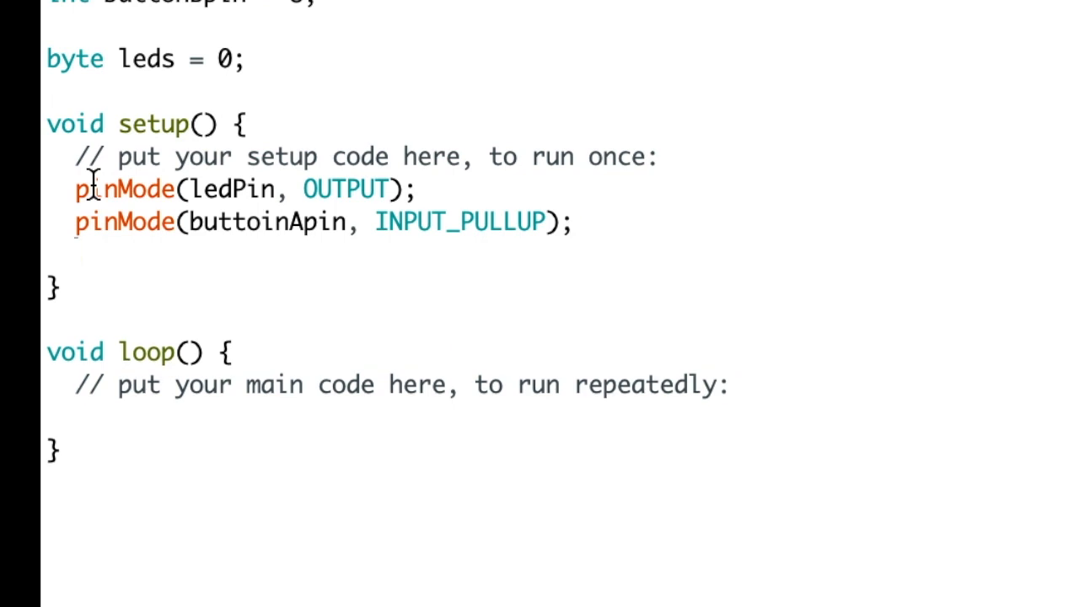
Add pinMode(buttonBpin, INPUT_PULLUP); in setup()
{"action": "type", "text": "pinMO"}
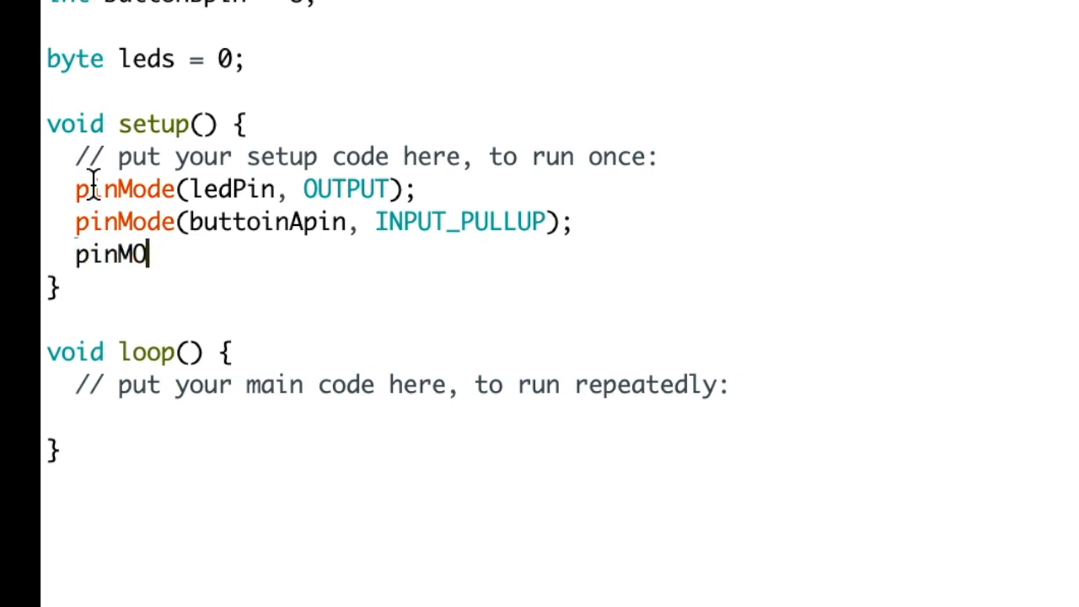
{"action": "type", "text": "de("}
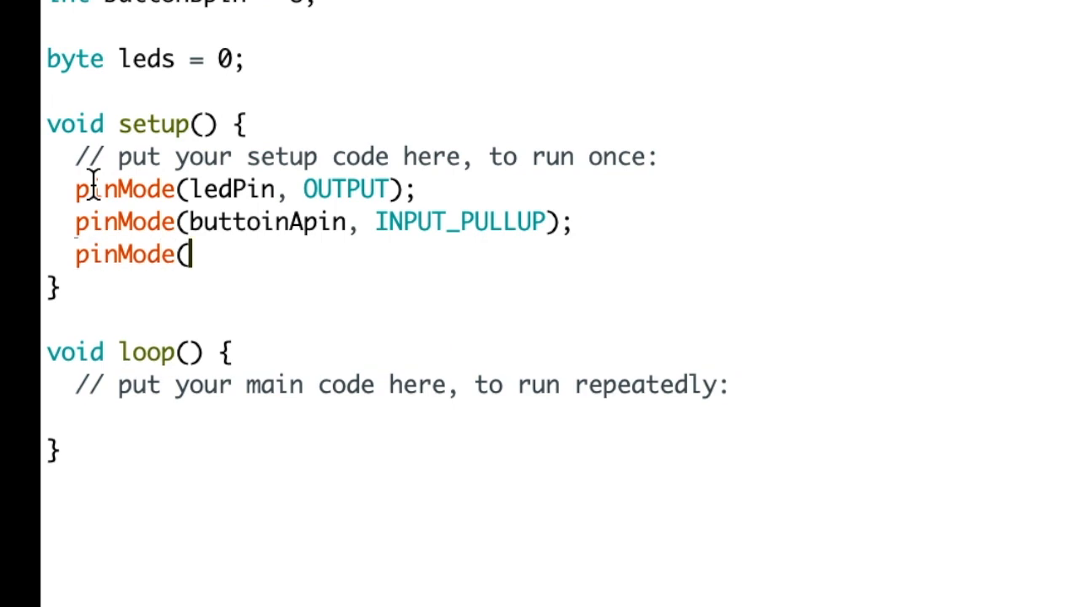
{"action": "type", "text": "button"}
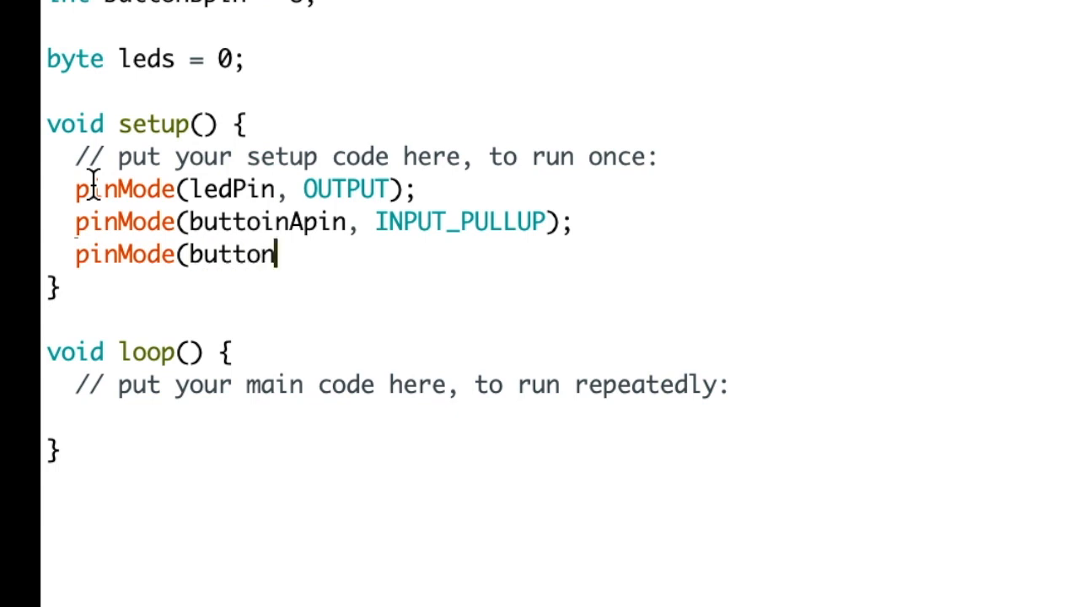
{"action": "type", "text": "Bpin, IN"}
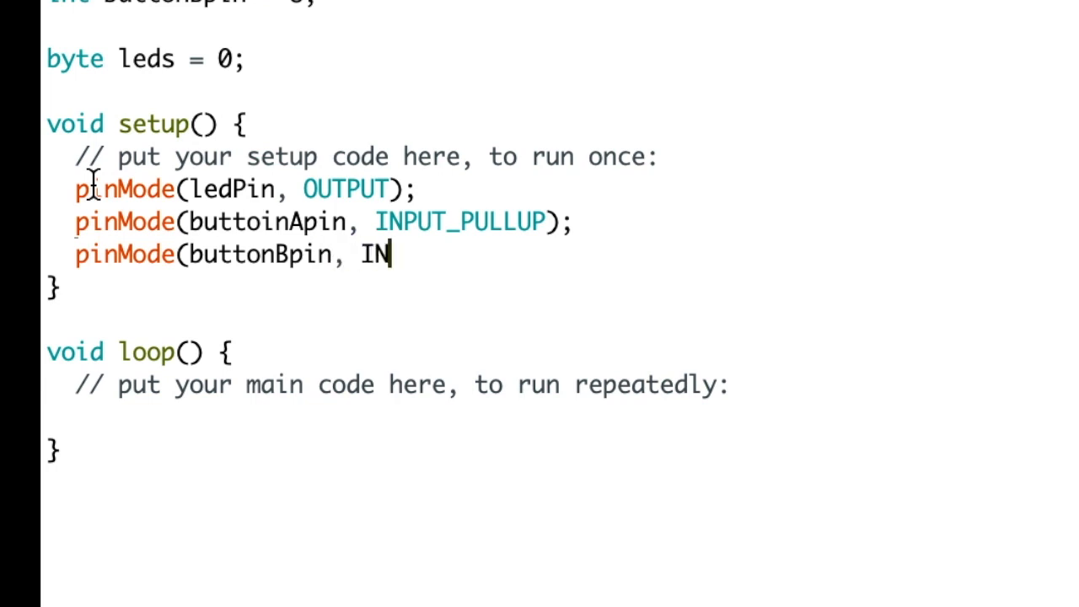
{"action": "type", "text": "PUT_PU"}
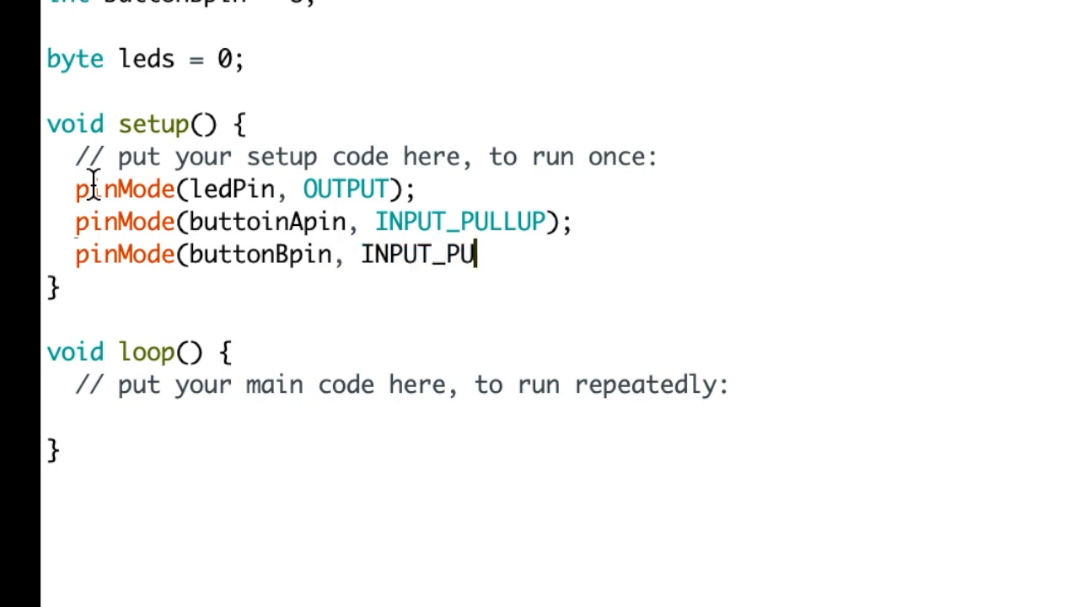
{"action": "type", "text": "LLUP);"}
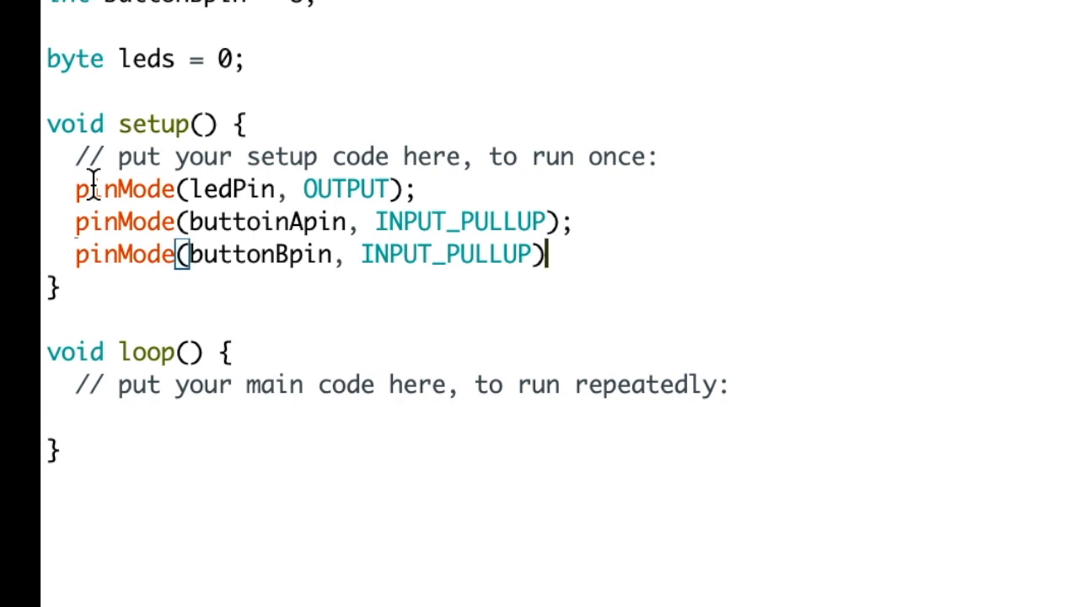
{"action": "type", "text": ";"}
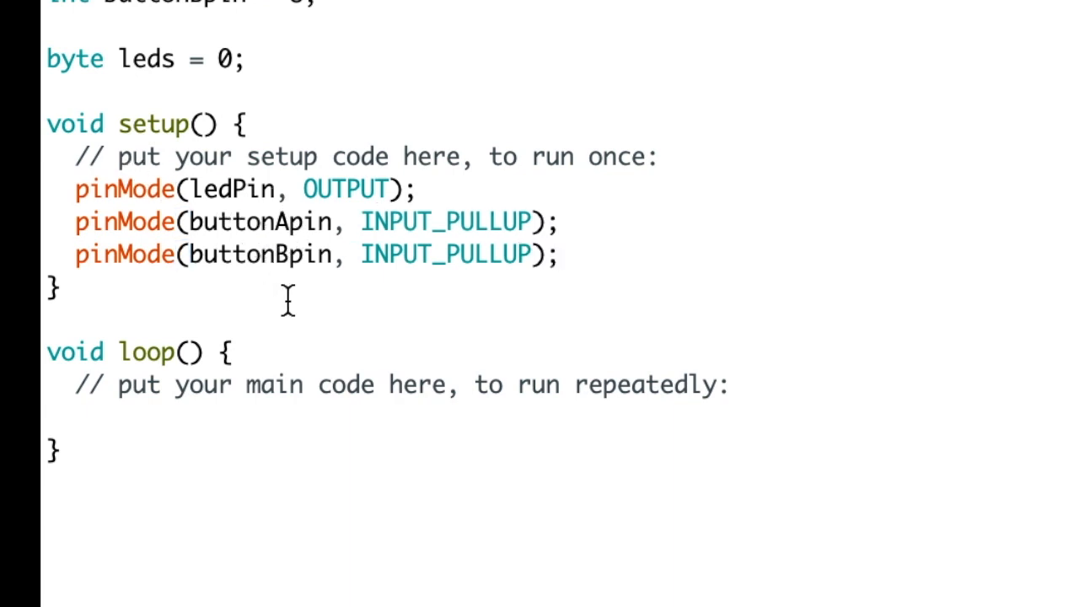
{"action": "mouse_move", "coordinate": [337, 300]}
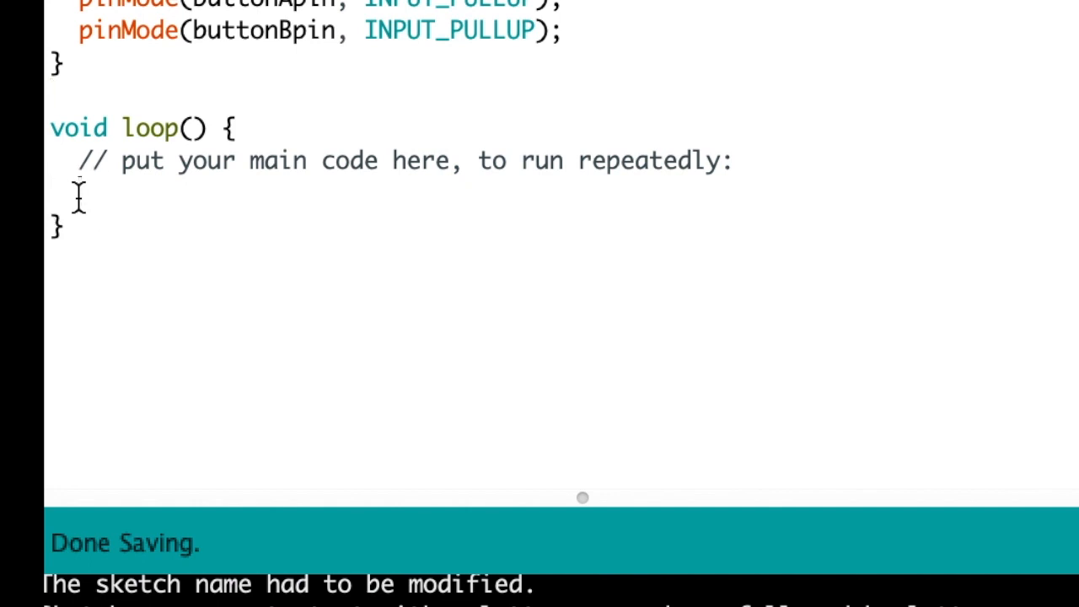
In loop(), write the condition if (digitalRead(buttonApin) == LOW) {
{"action": "type", "text": "if ("}
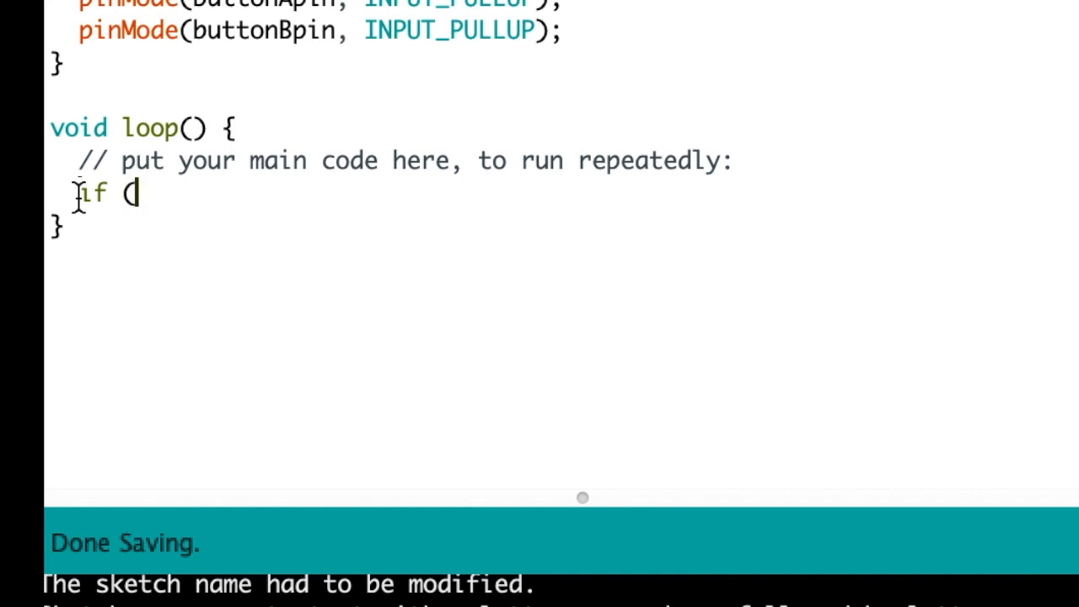
{"action": "type", "text": "digit"}
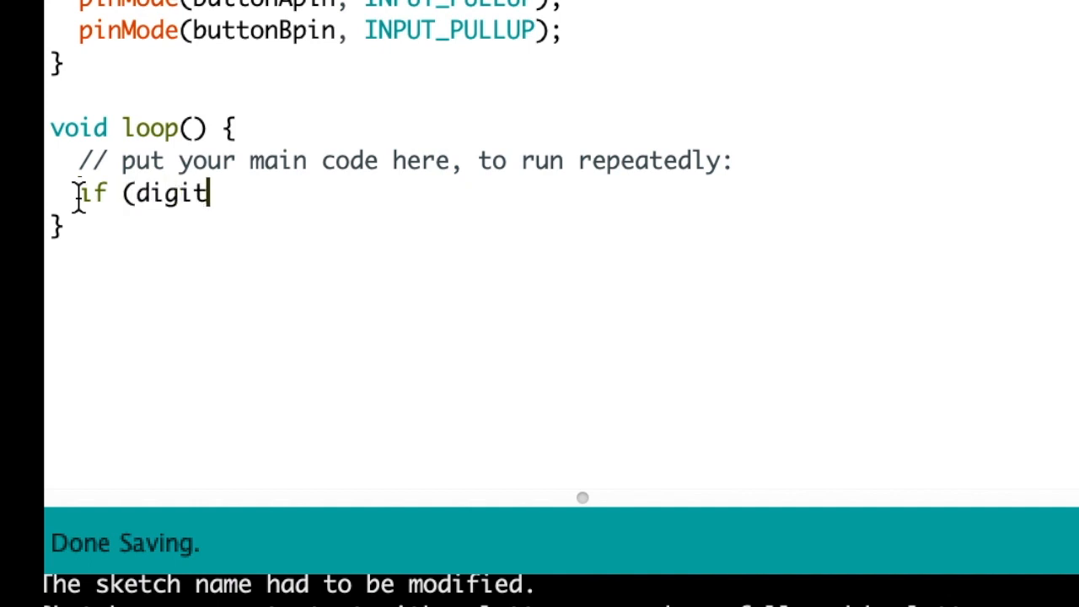
{"action": "type", "text": "alR"}
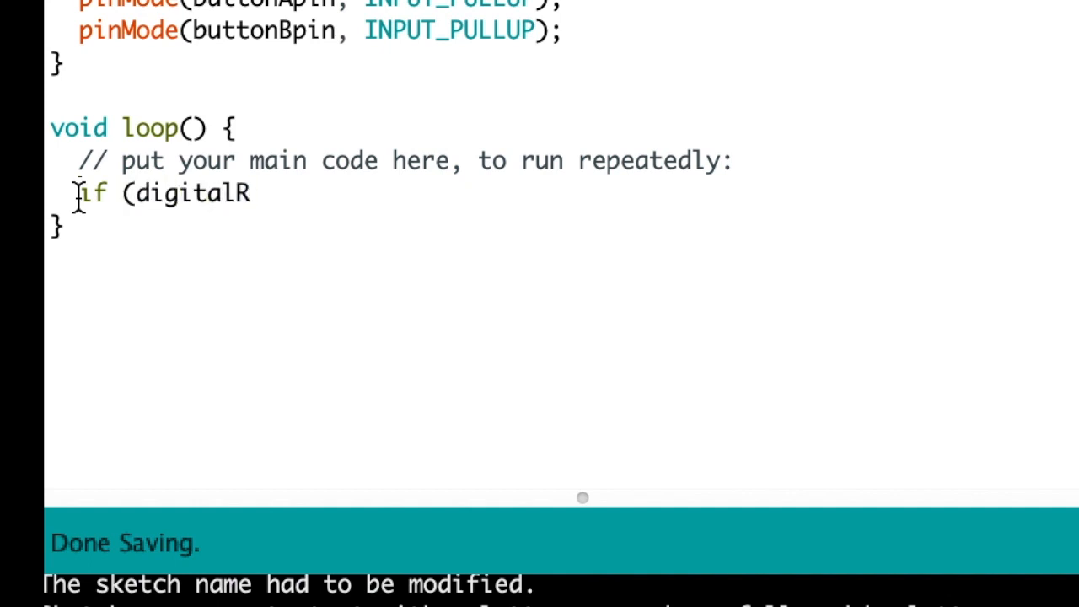
{"action": "type", "text": "ead("}
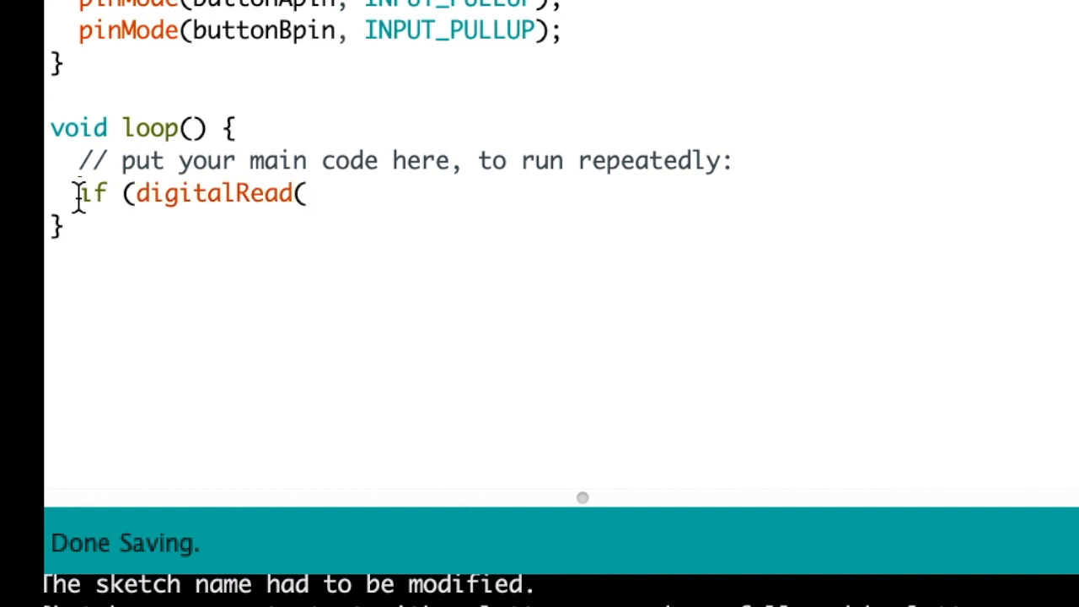
{"action": "type", "text": "button"}
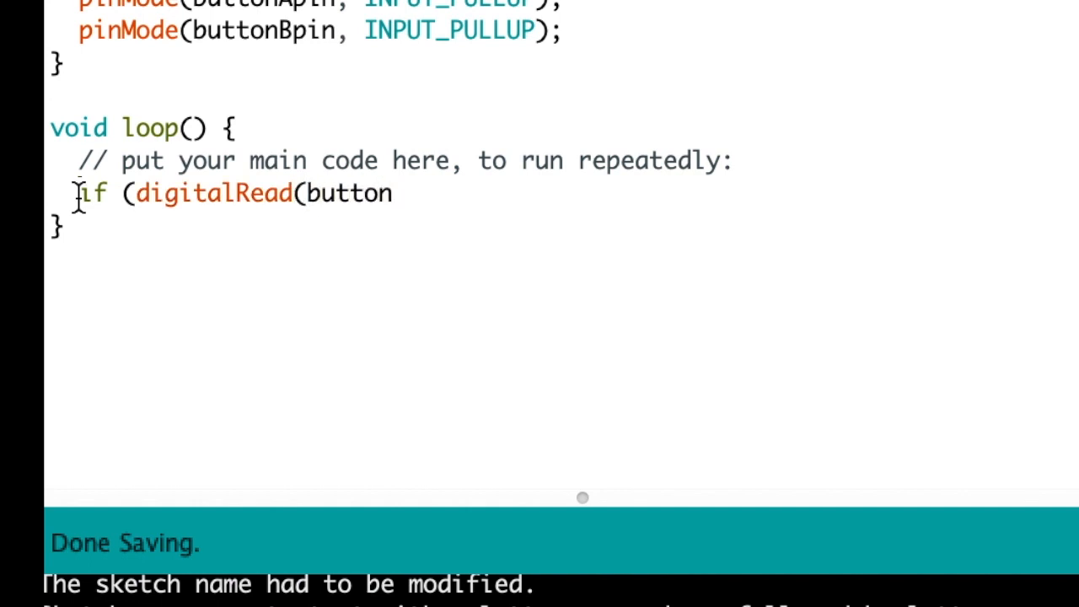
{"action": "type", "text": "Apin"}
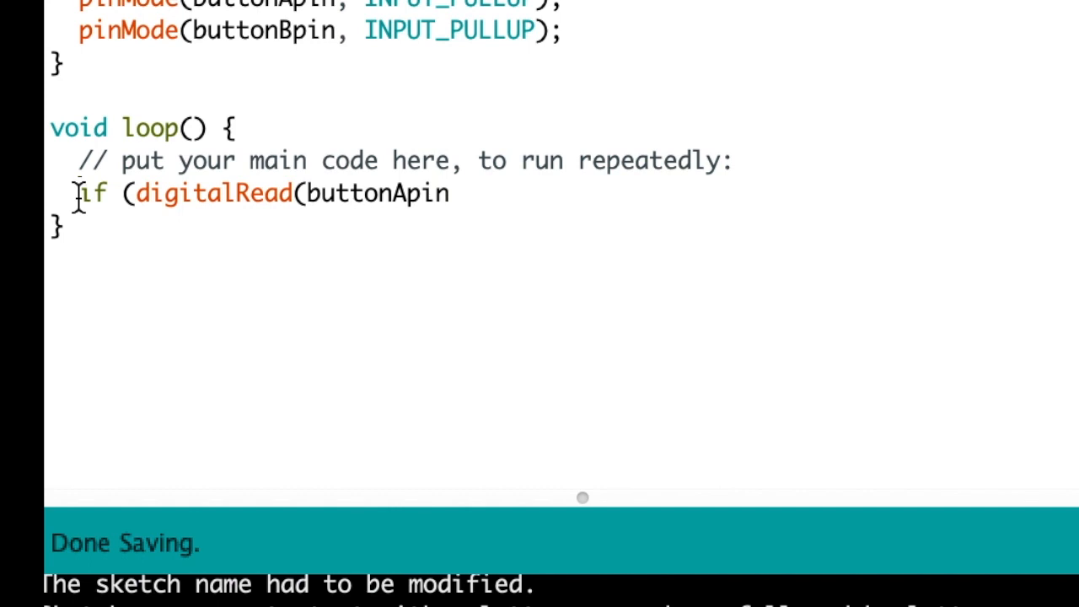
{"action": "type", "text": ") =="}
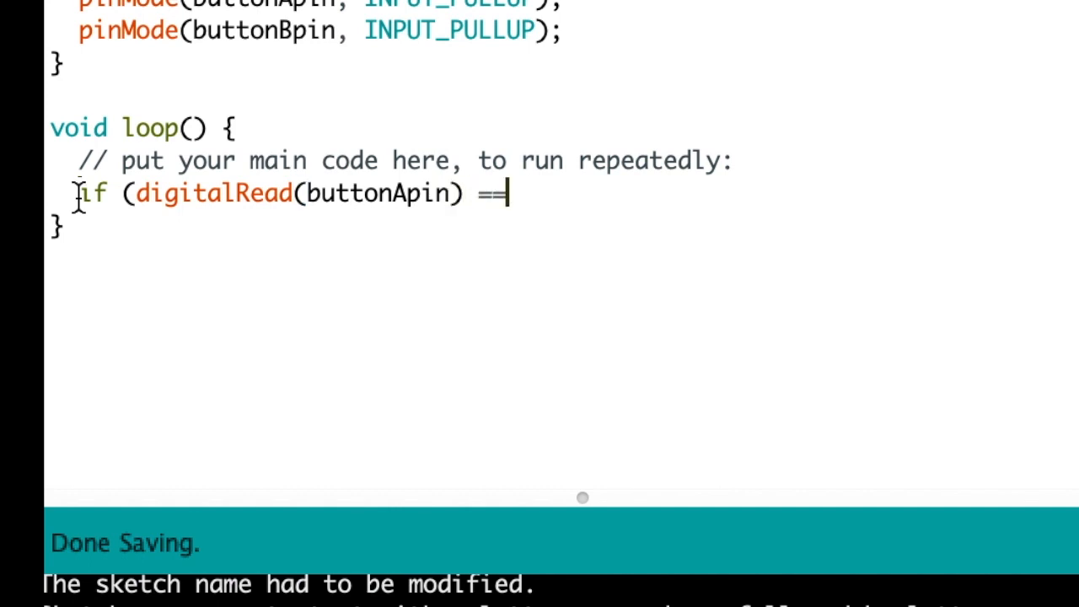
{"action": "type", "text": "LOW"}
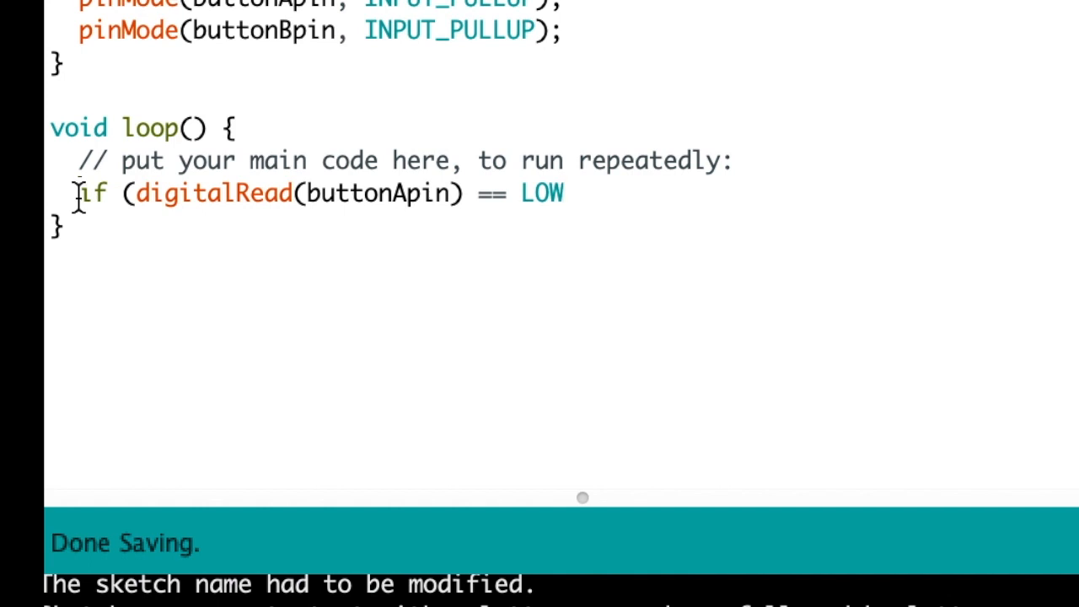
{"action": "type", "text": ")"}
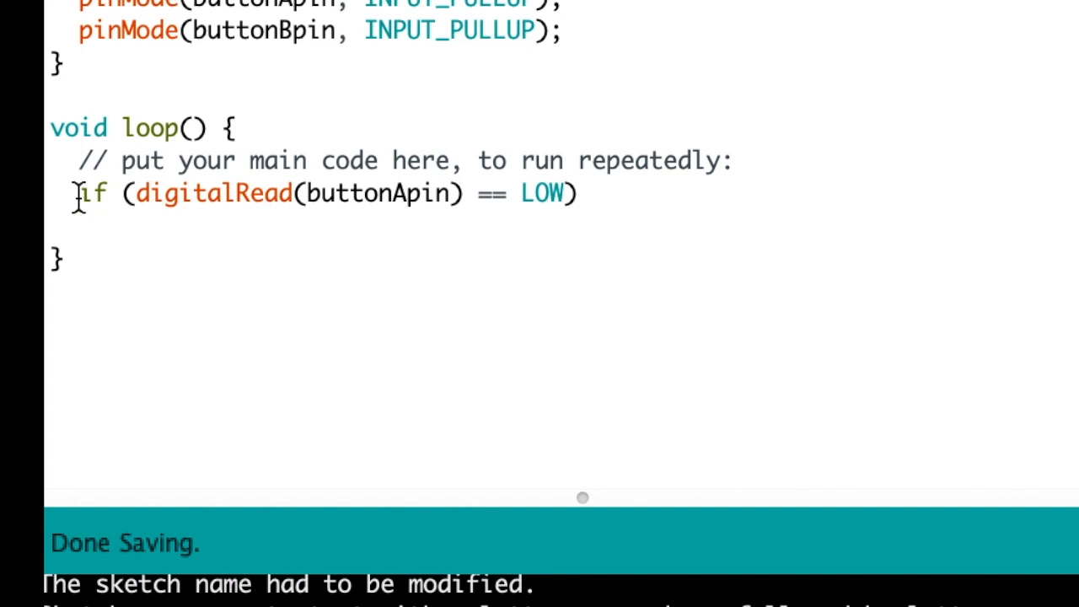
{"action": "type", "text": "{"}
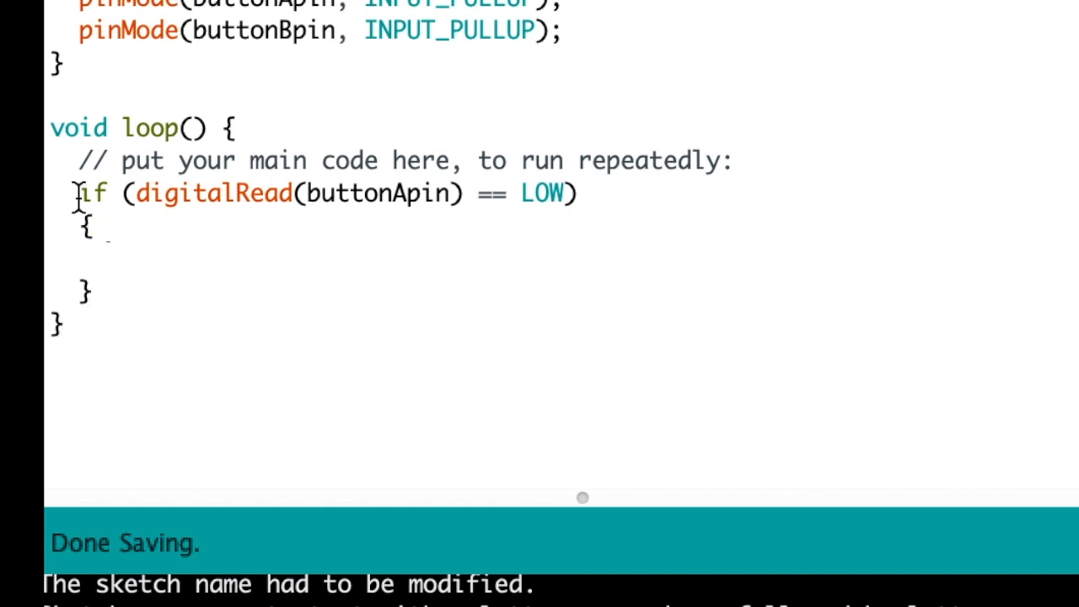
Inside the button A block, write digitalWrite(ledPin, HIGH); to turn the LED on
{"action": "type", "text": "g"}
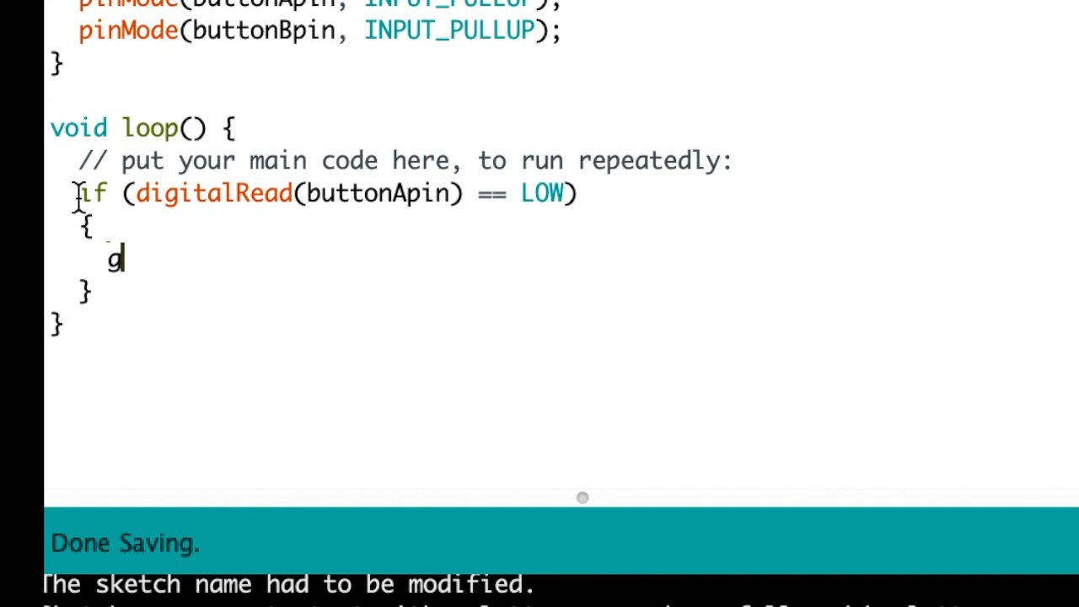
{"action": "type", "text": "di"}
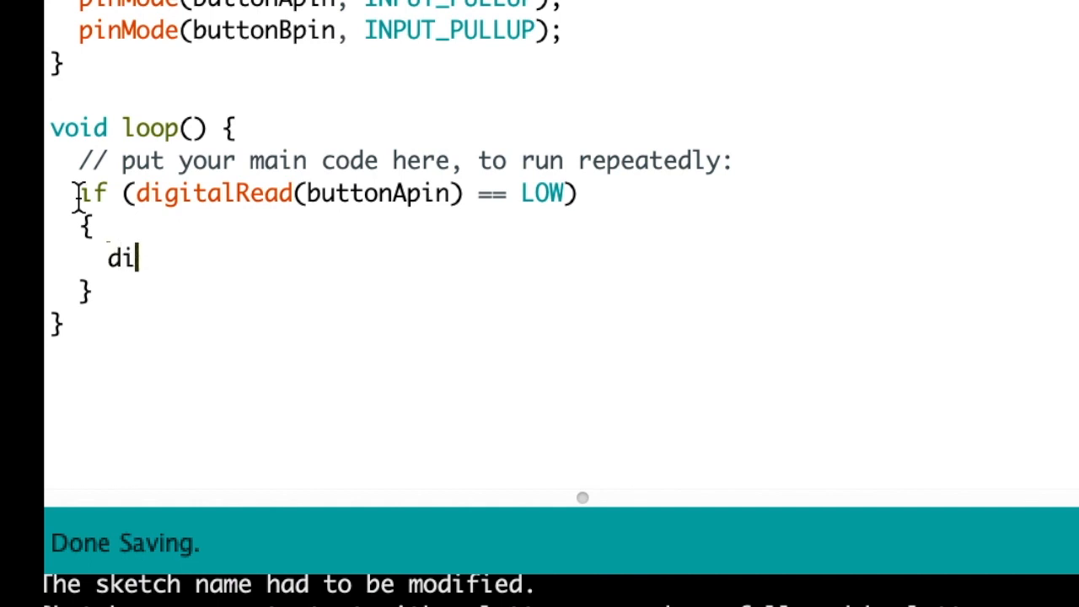
{"action": "type", "text": "gitalWr"}
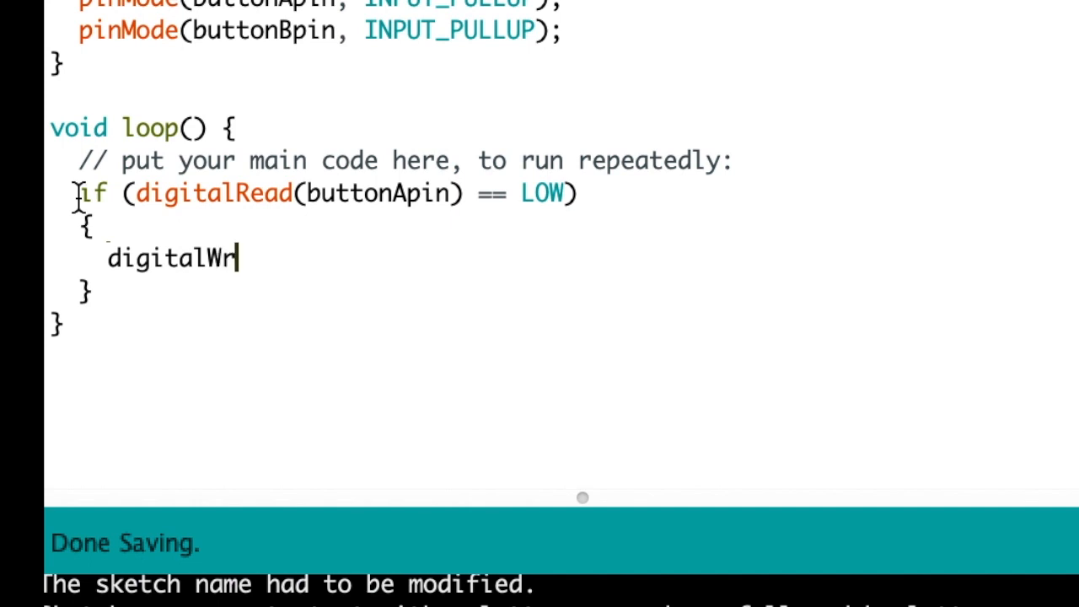
{"action": "type", "text": "ite"}
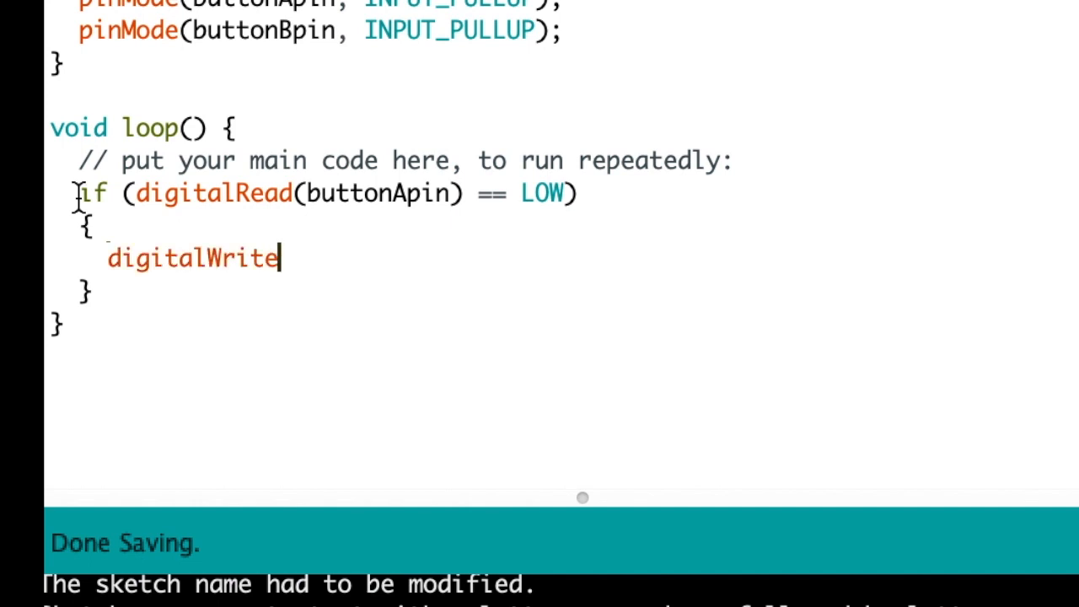
{"action": "type", "text": "("}
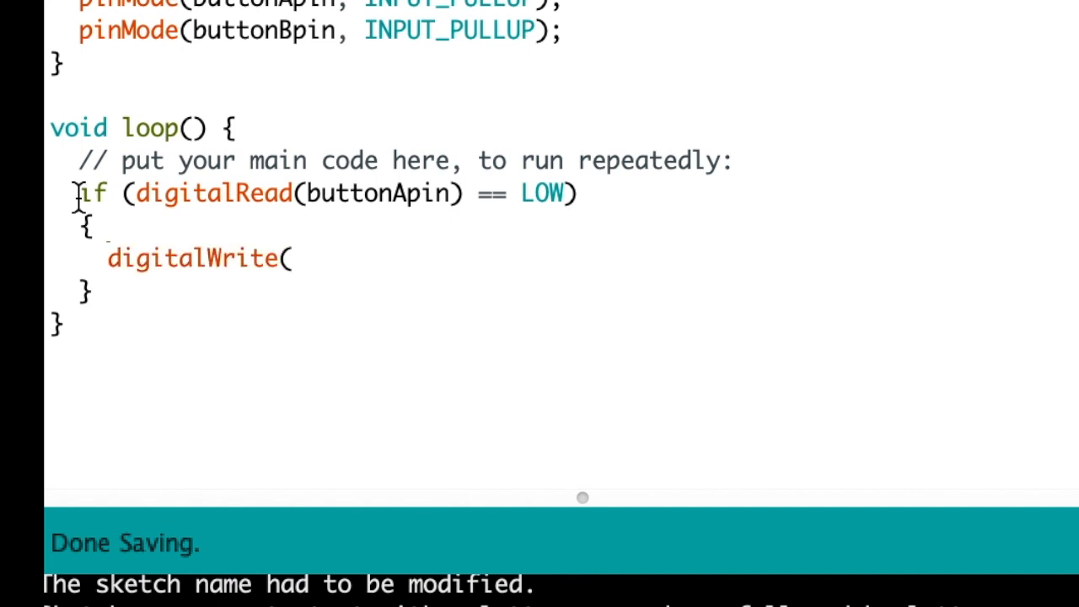
{"action": "type", "text": "ledPi"}
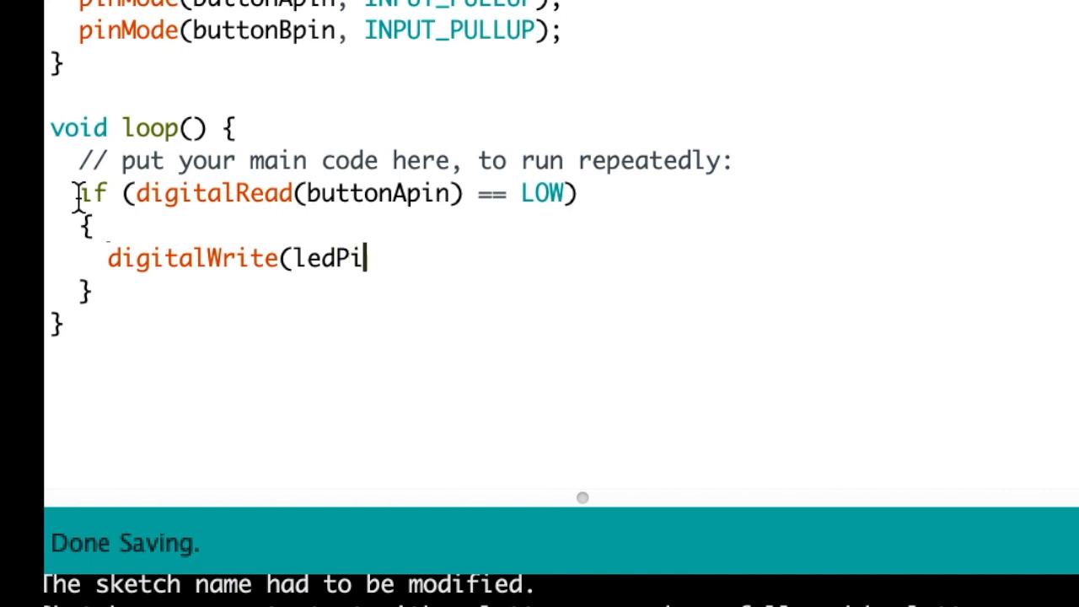
{"action": "type", "text": "n"}
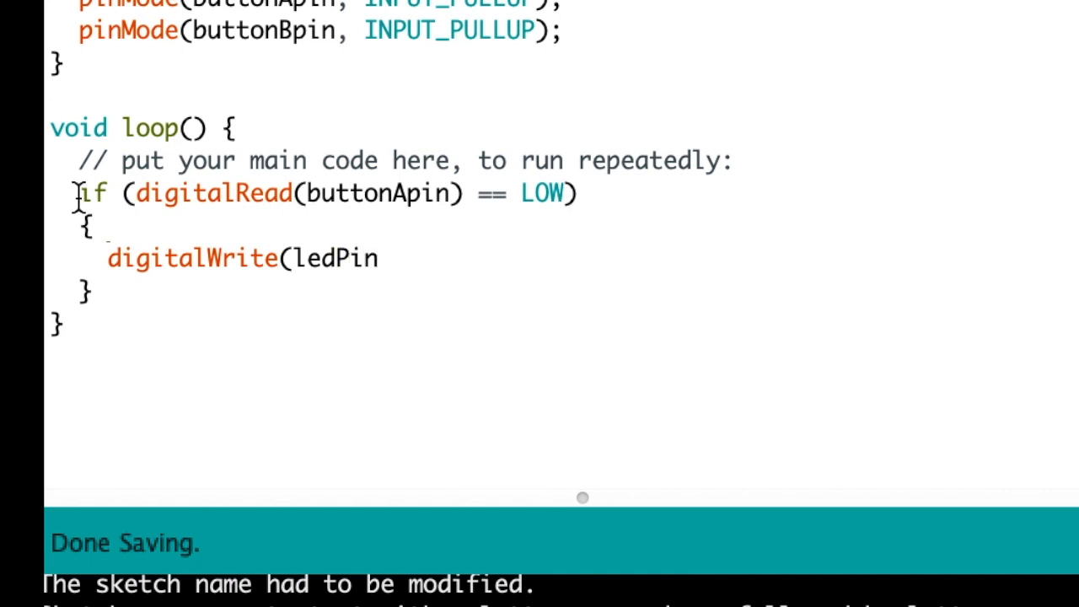
{"action": "type", "text": ","}
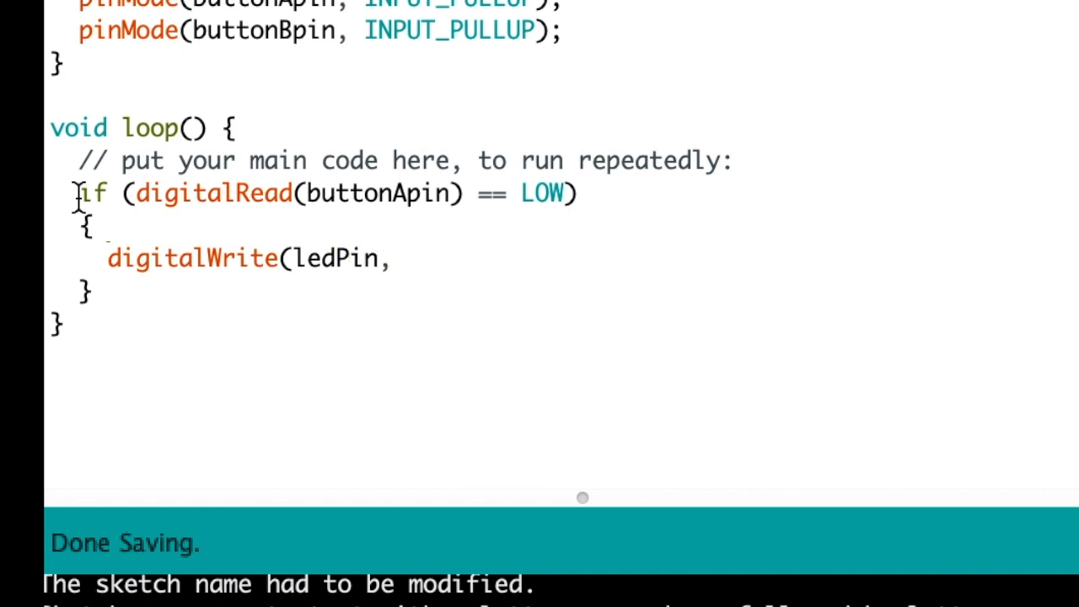
{"action": "type", "text": "HIGH)"}
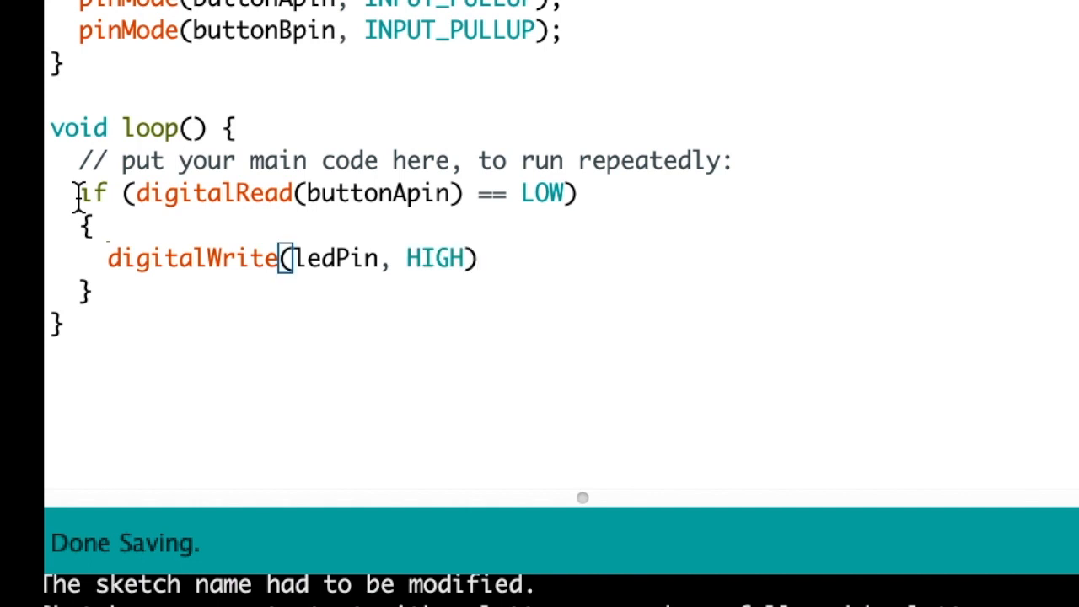
{"action": "type", "text": ";"}
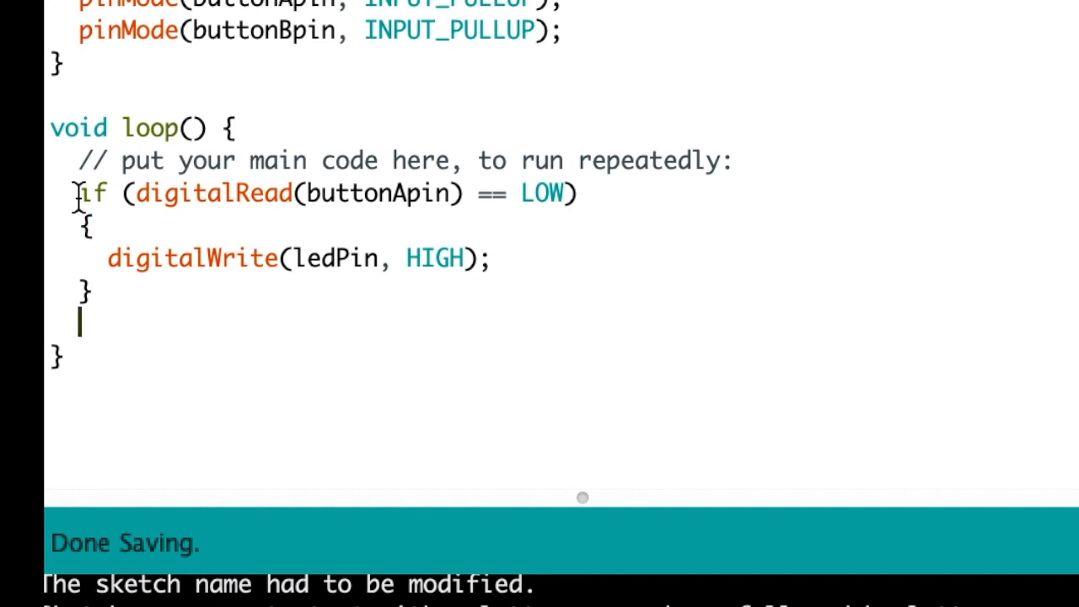
Add a second condition if (digitalRead(buttonBpin) == LOW) { below the first block
{"action": "key", "text": "enter"}
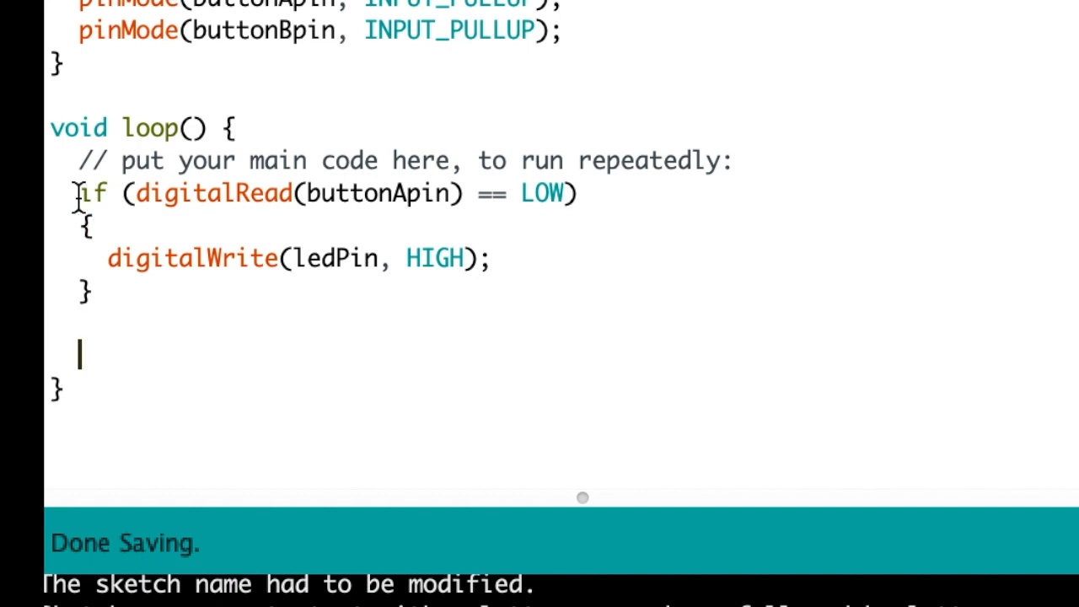
{"action": "type", "text": "if (d"}
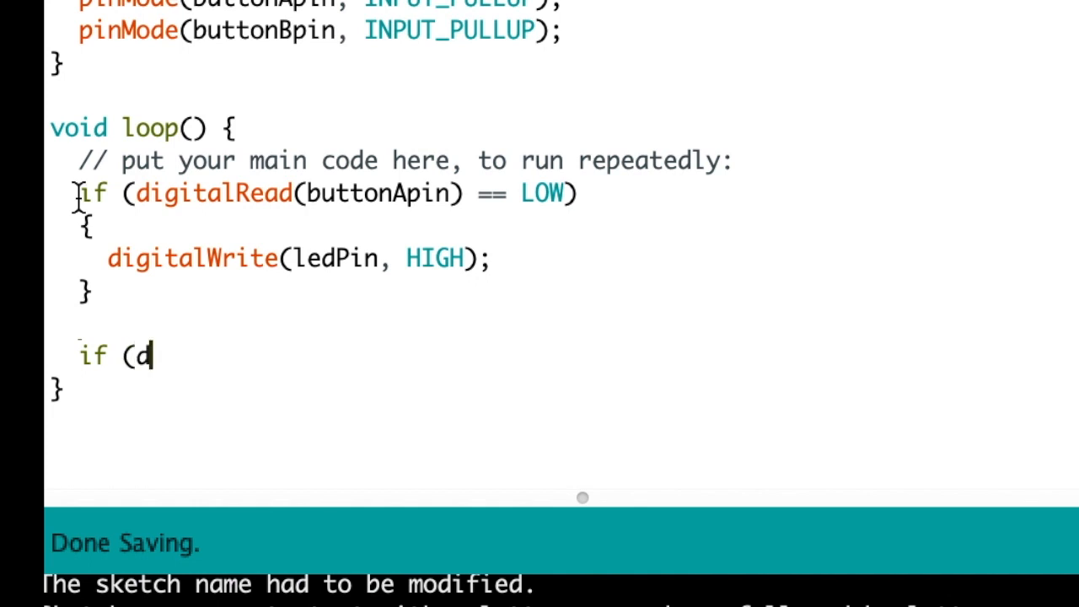
{"action": "type", "text": "igitalR"}
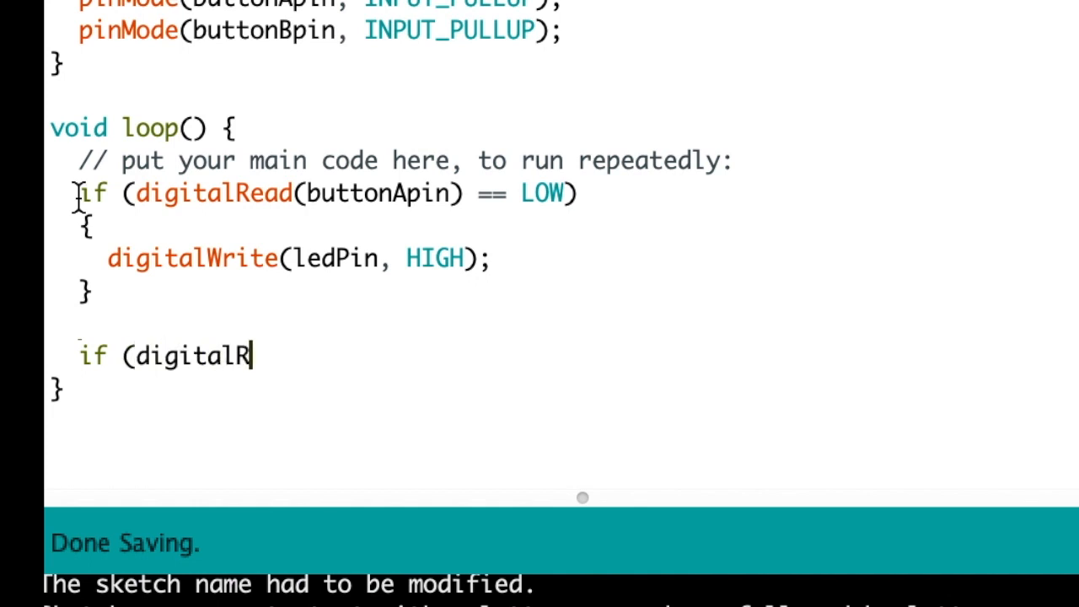
{"action": "type", "text": "ead("}
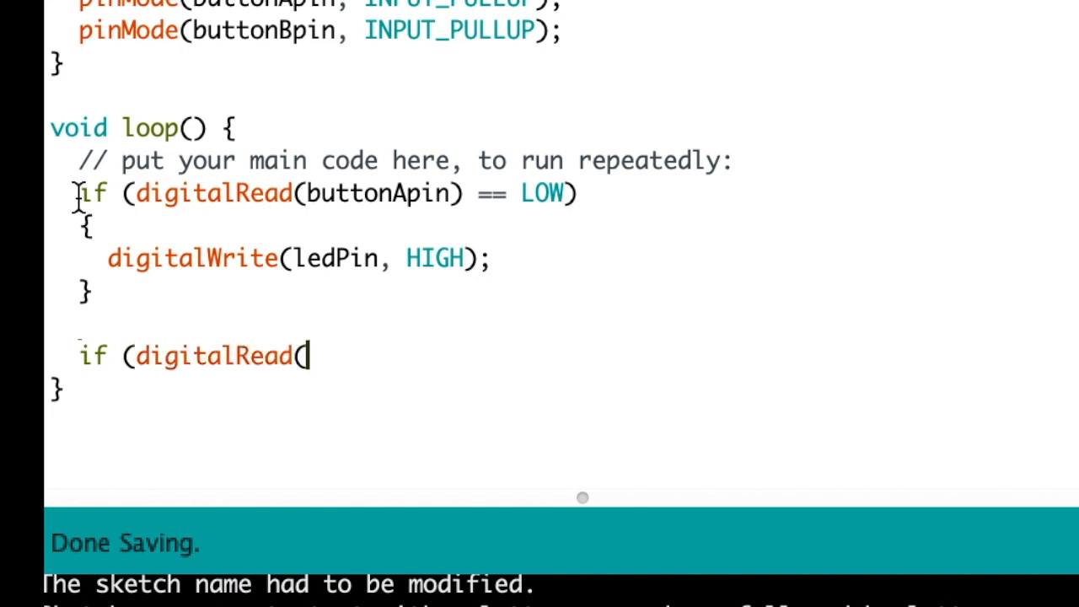
{"action": "type", "text": "butto"}
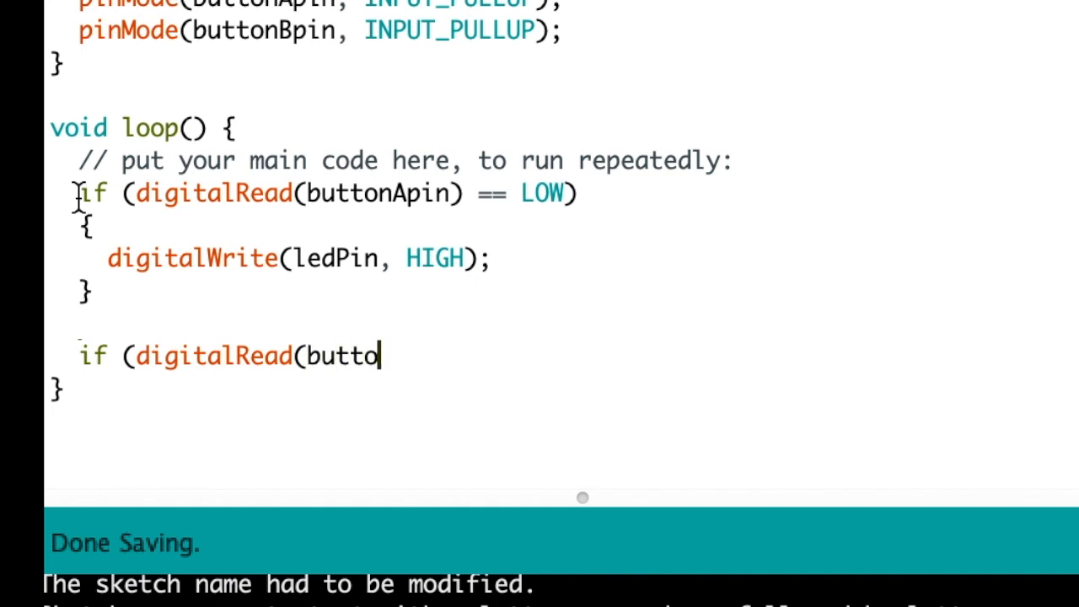
{"action": "type", "text": "nB"}
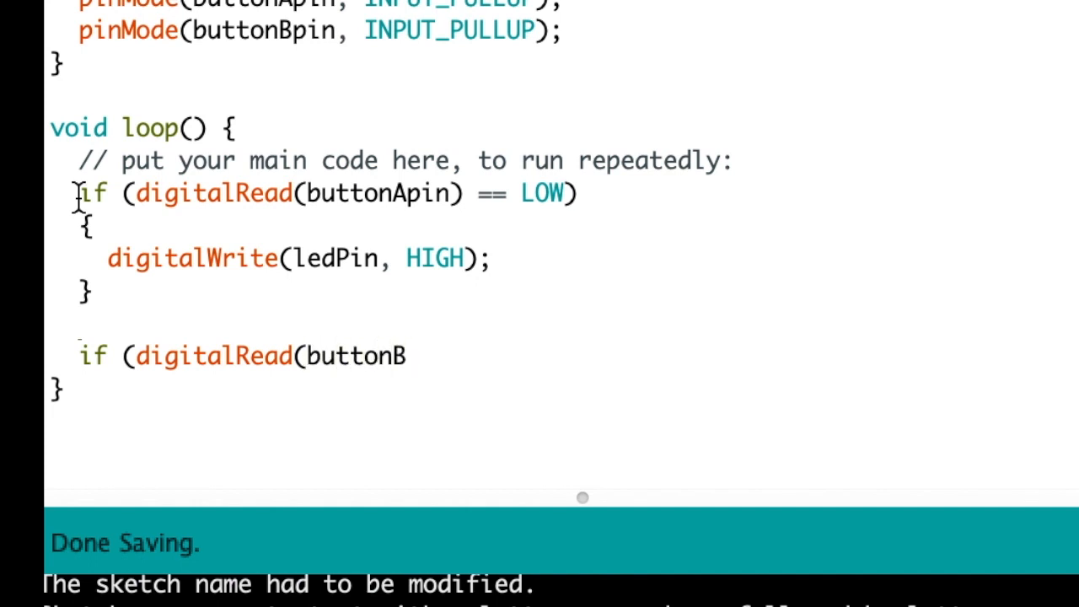
{"action": "type", "text": "pin)"}
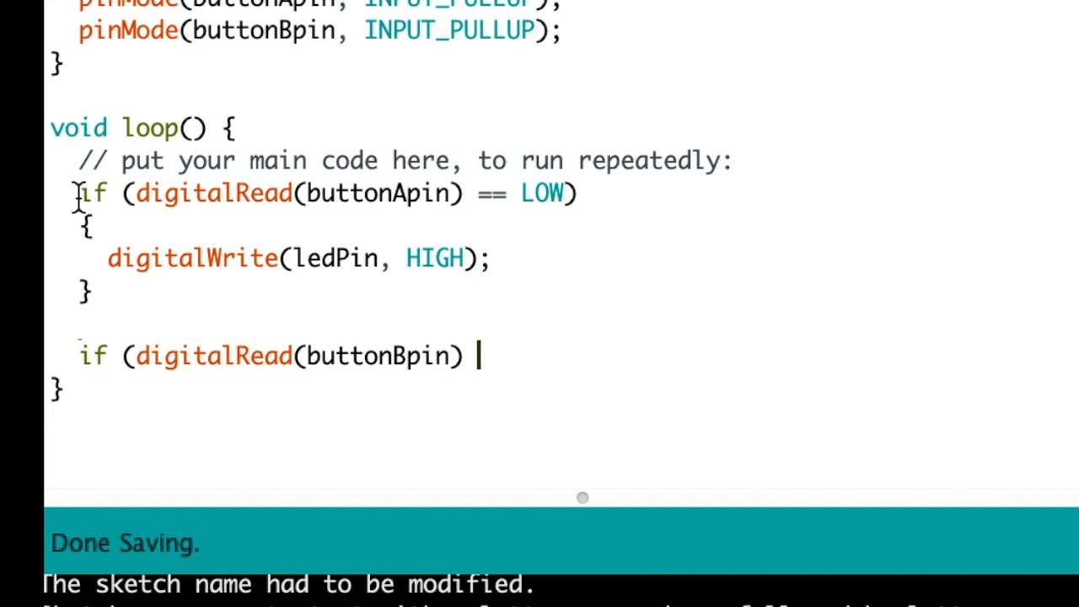
{"action": "type", "text": "== LOW"}
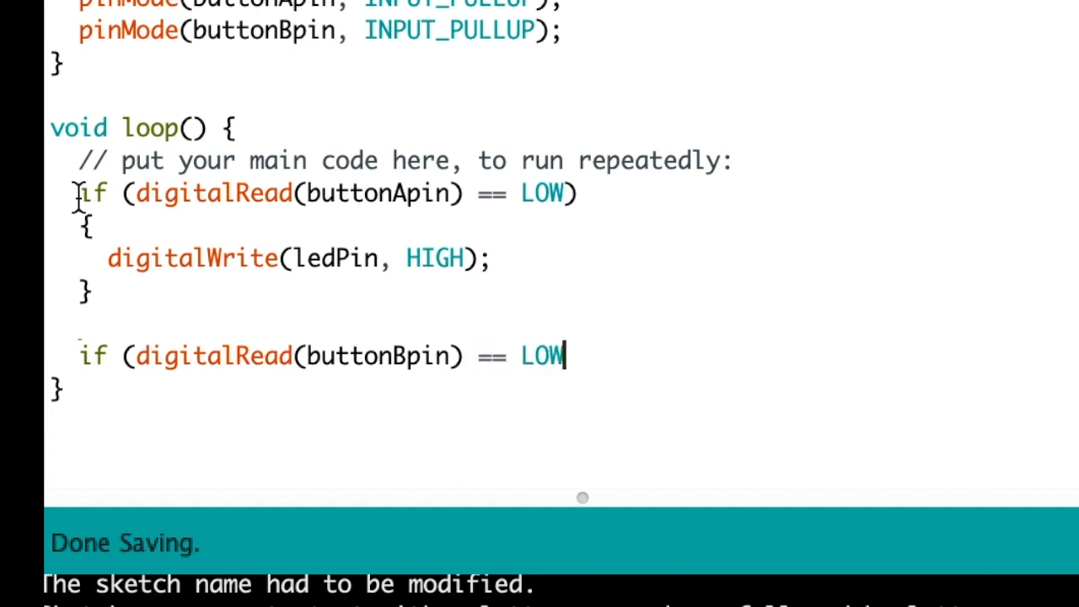
{"action": "type", "text": ")"}
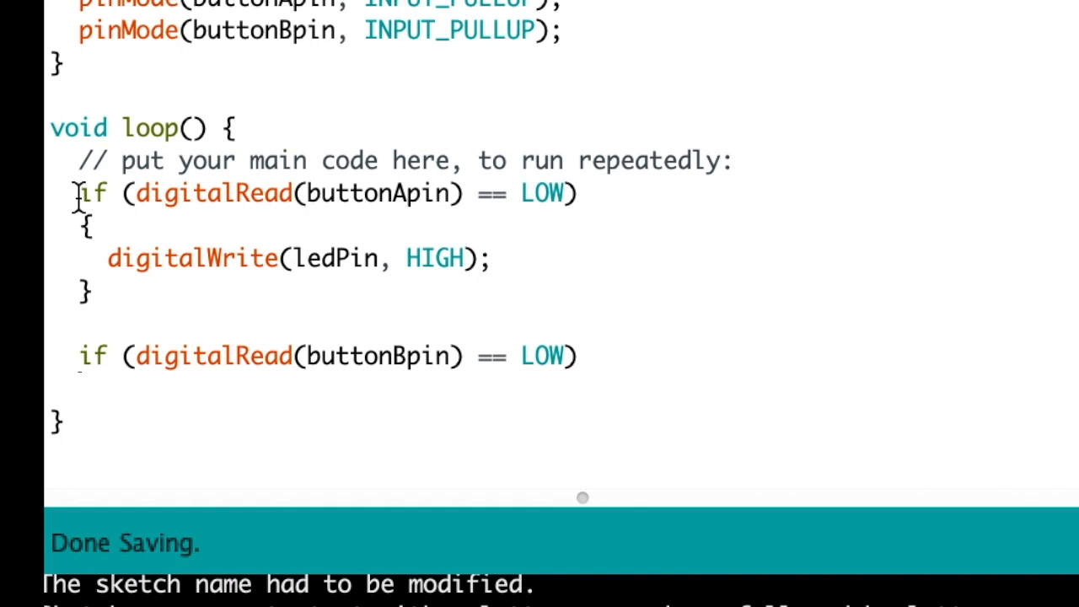
{"action": "type", "text": "{"}
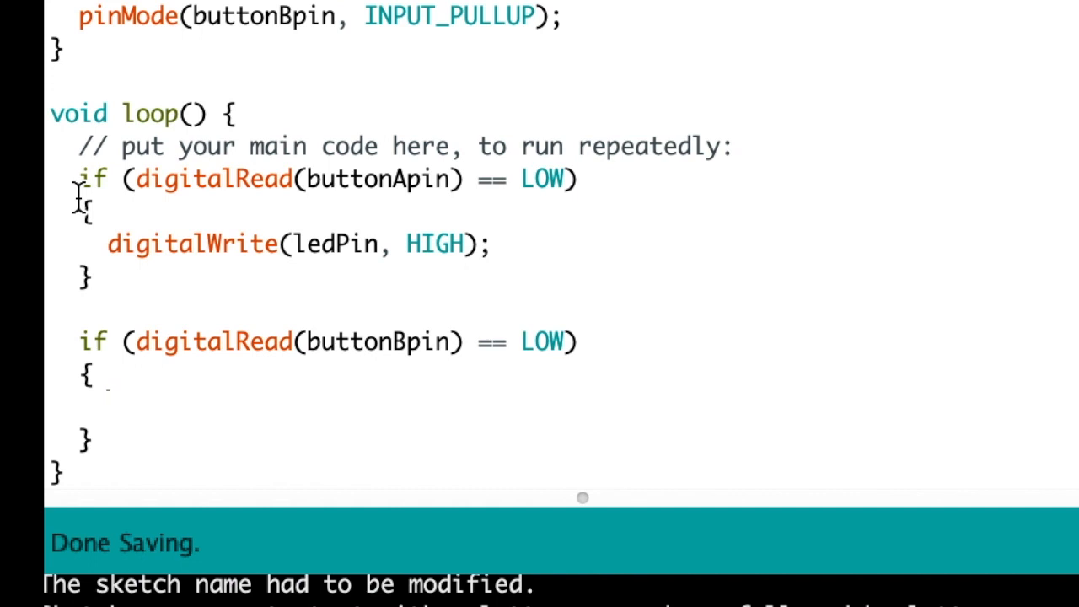
Inside the button B block, write digitalWrite(ledPin, LOW); to turn the LED off
{"action": "left_click", "coordinate": [121, 404]}
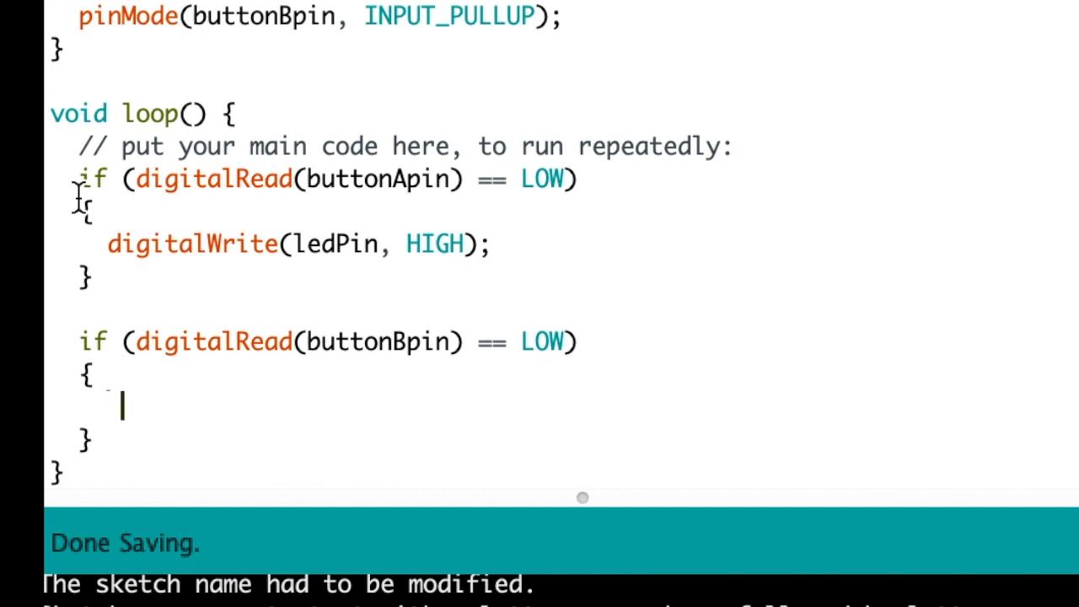
{"action": "type", "text": "di"}
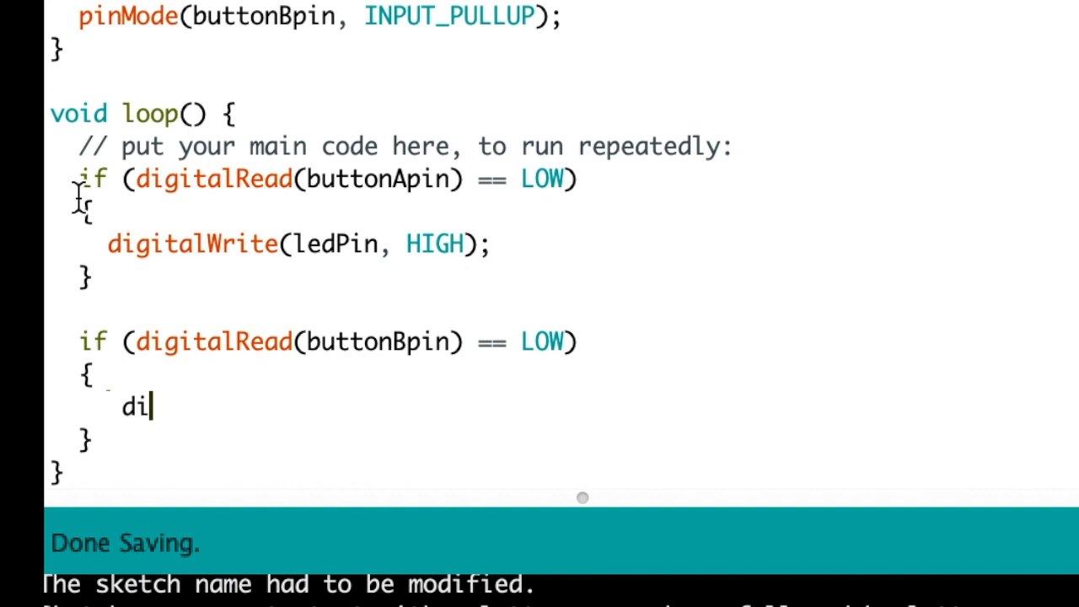
{"action": "type", "text": "gital"}
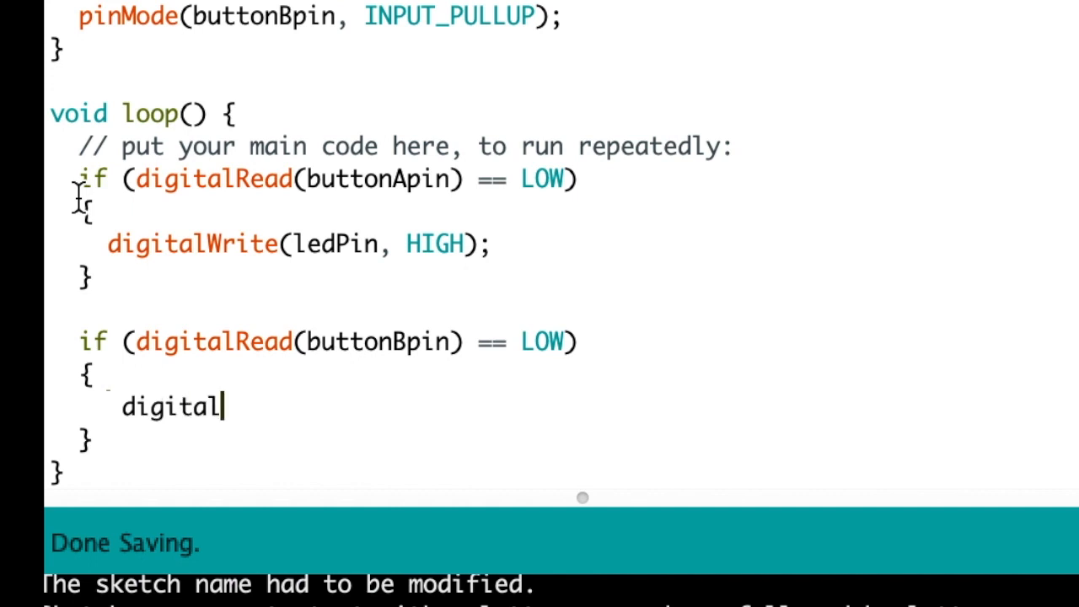
{"action": "type", "text": "Write"}
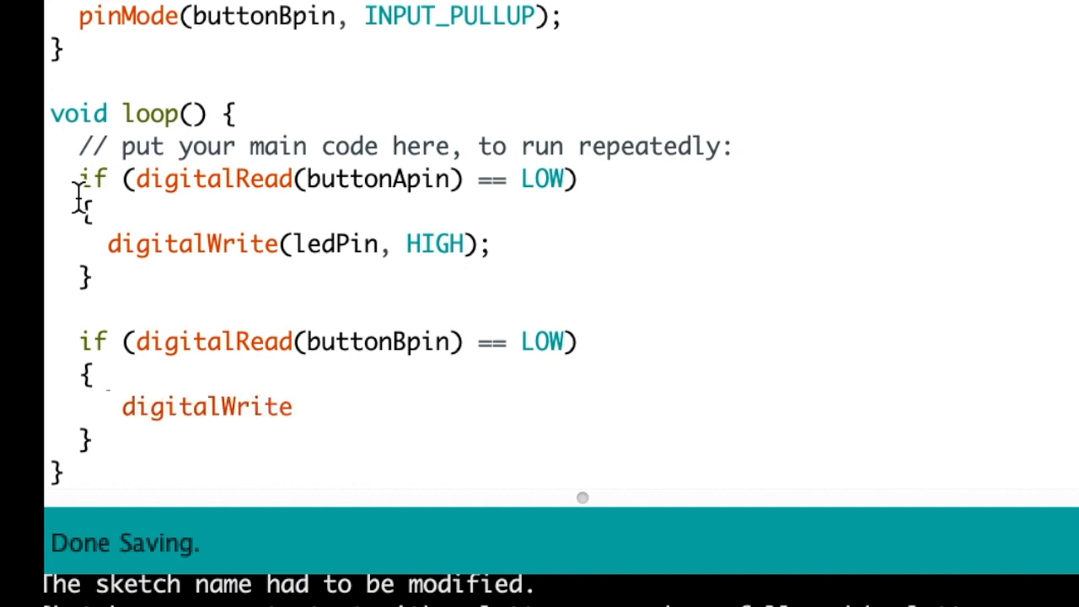
{"action": "type", "text": "(ledP"}
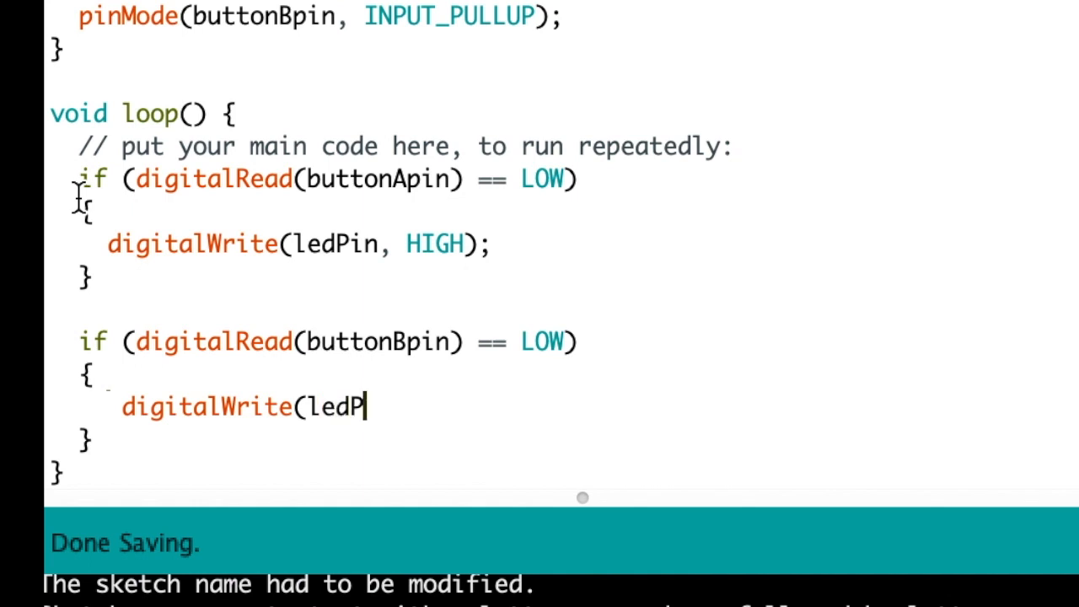
{"action": "type", "text": "in, L"}
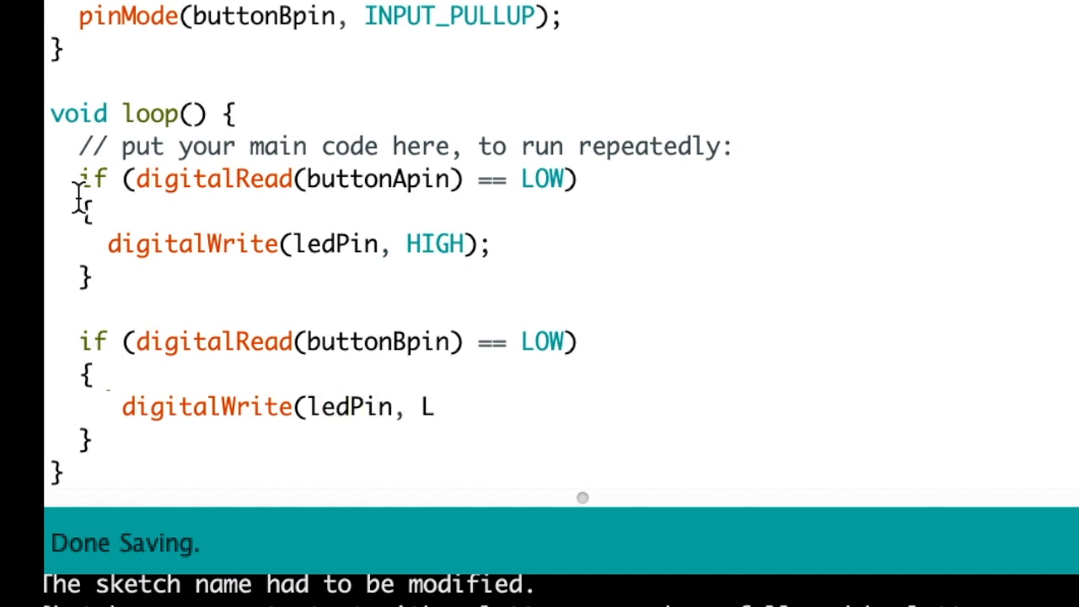
{"action": "type", "text": "OW)"}
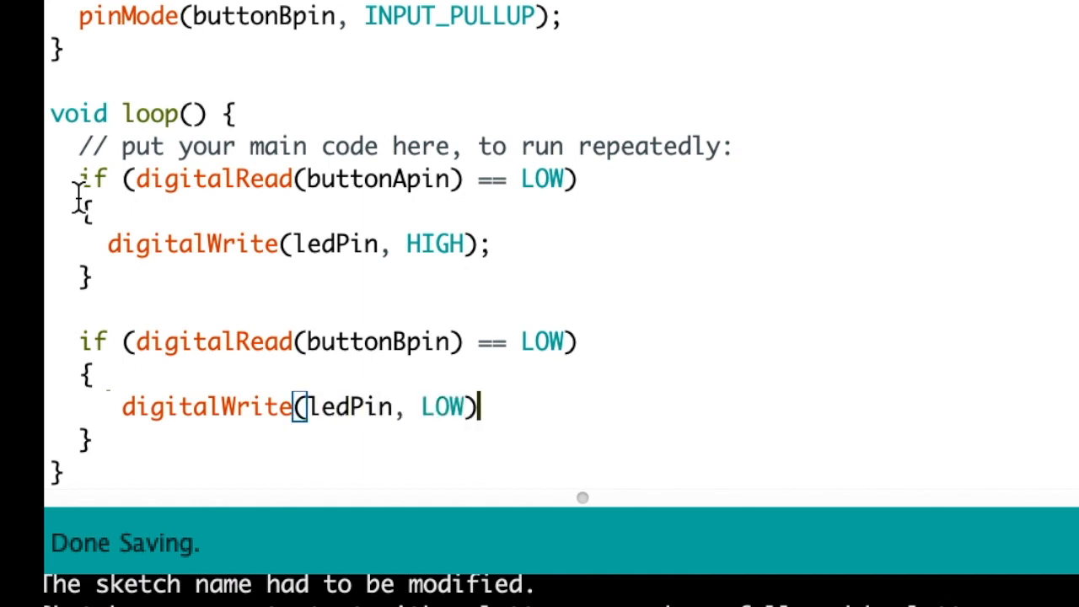
{"action": "type", "text": ";"}
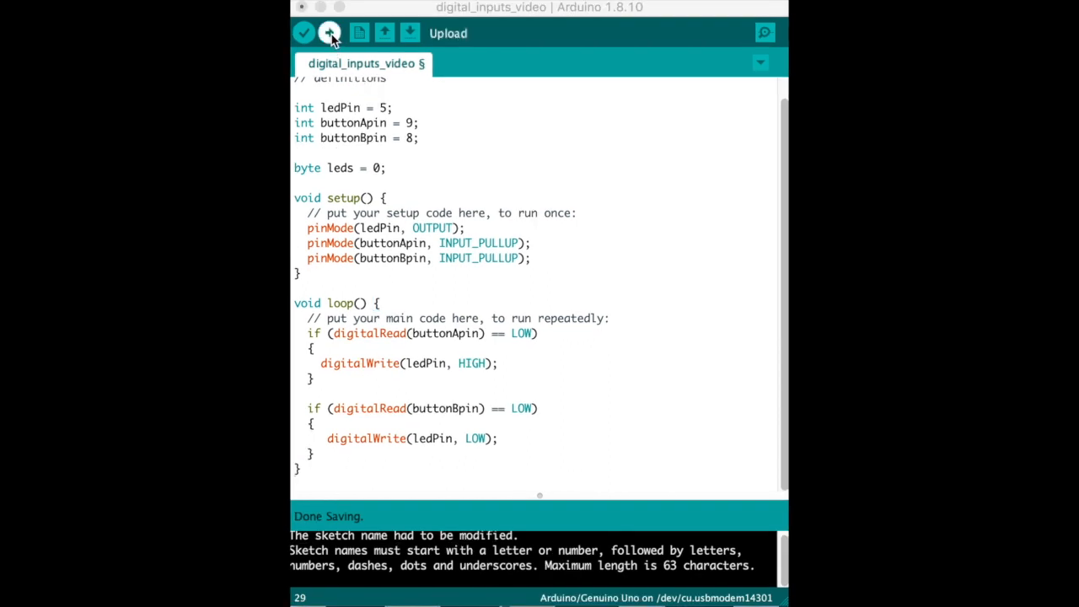
Upload the digital_inputs_video sketch to the Arduino Uno, starting compilation
{"action": "left_click", "coordinate": [329, 32]}
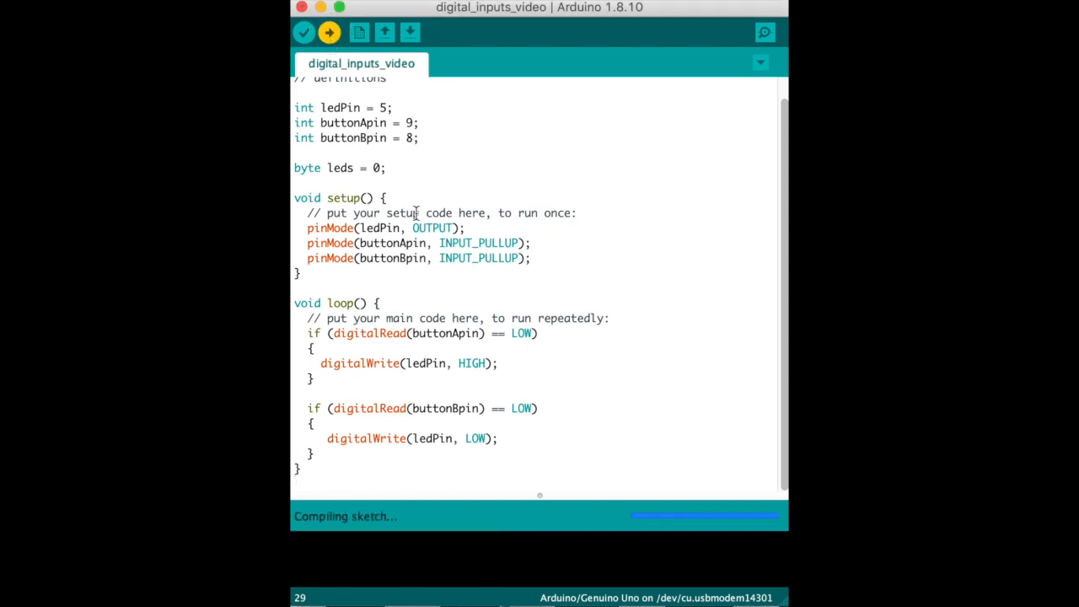